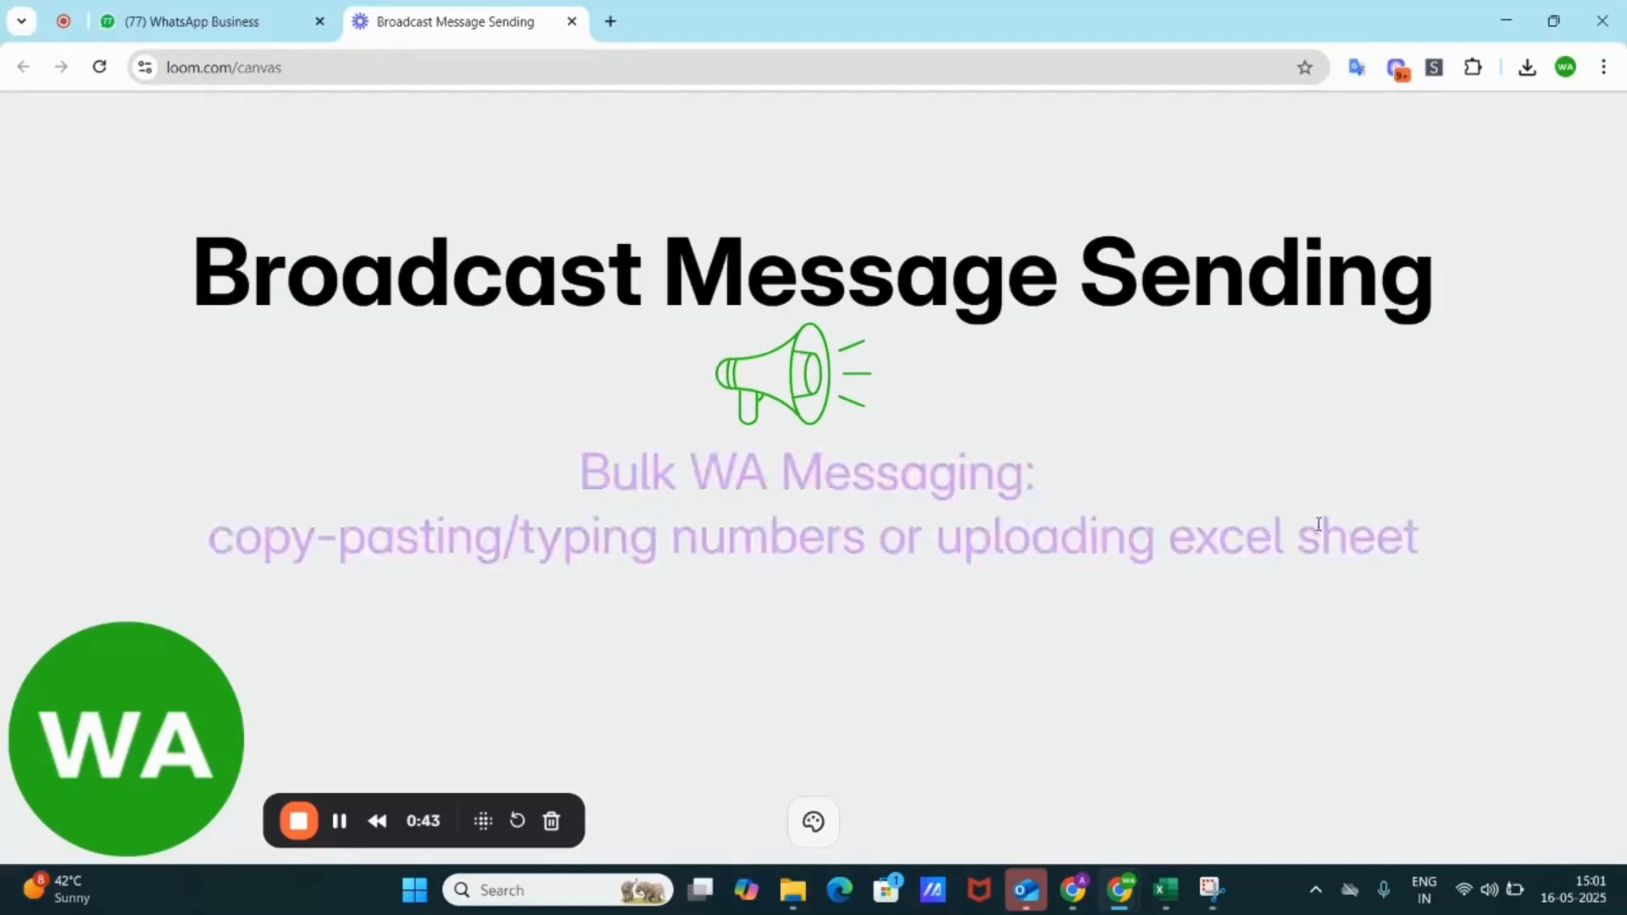
Add one recipient number with country code 91 in the WhatsApp Business tab's Contacts field
{"action": "left_click", "coordinate": [190, 22]}
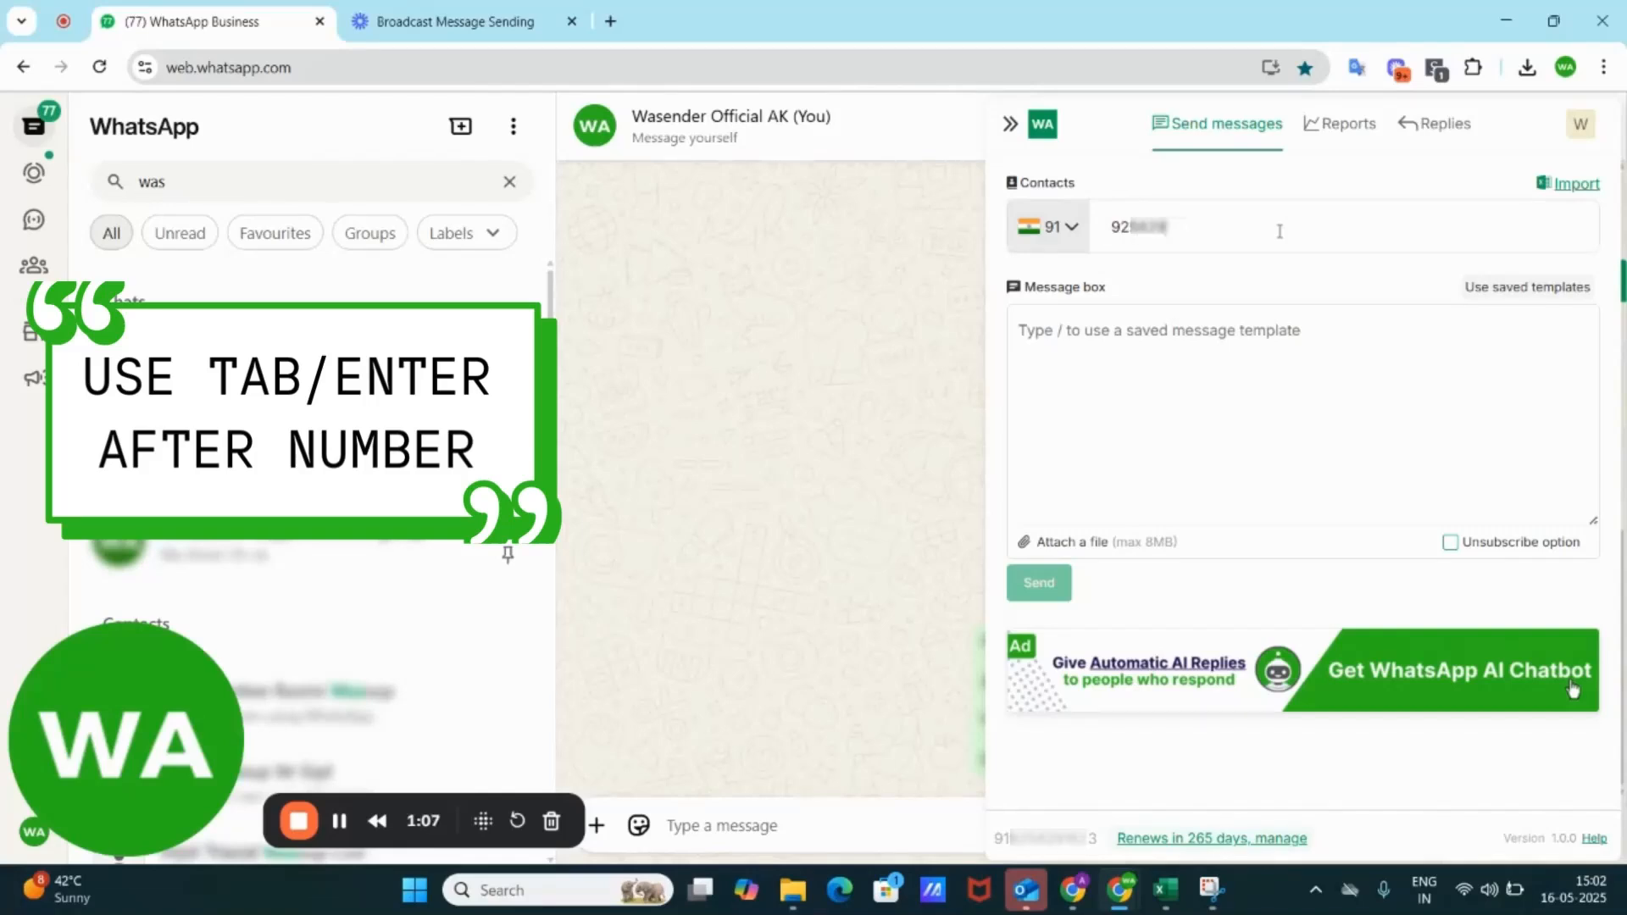
{"action": "type", "text": "3"}
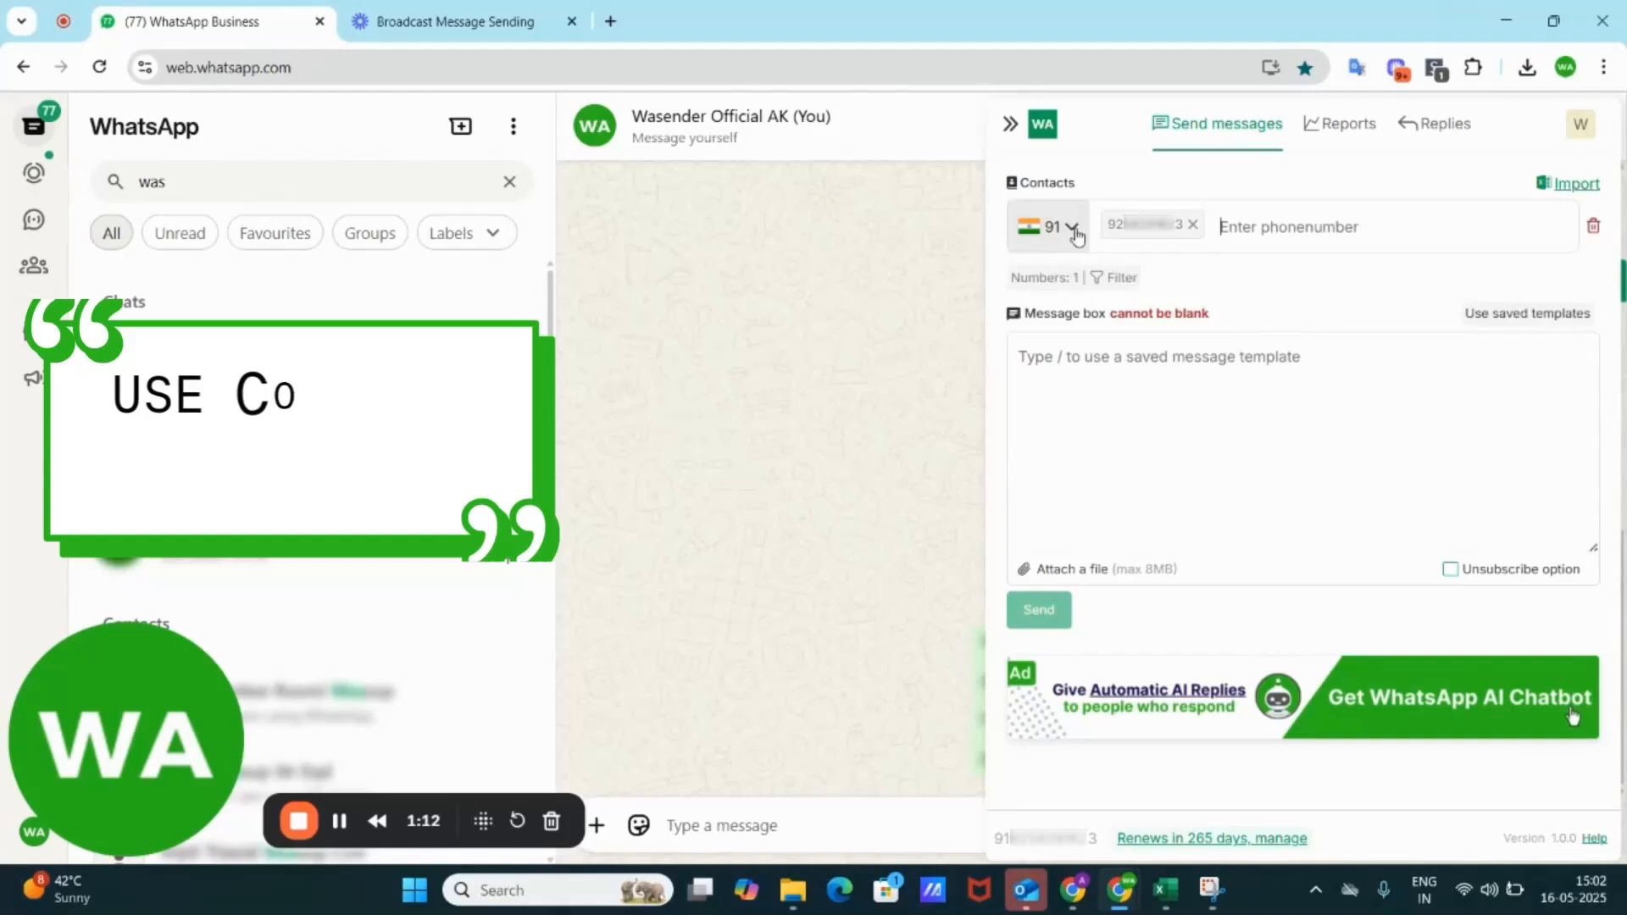
{"action": "left_click", "coordinate": [1070, 227]}
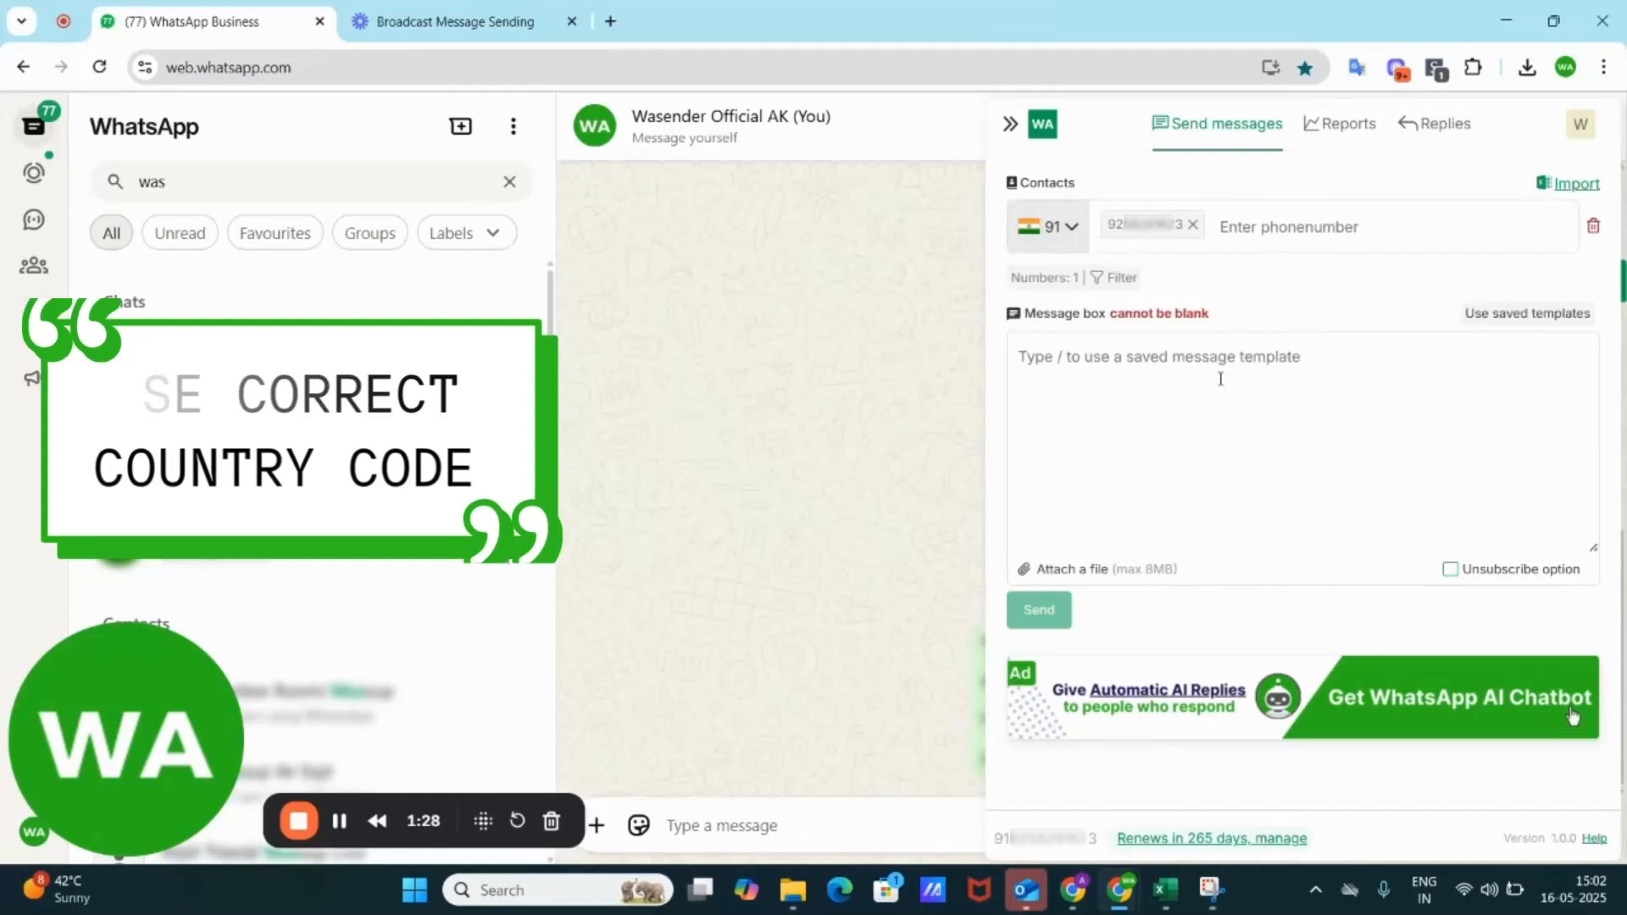
Draft the Wasender greeting offering the AI-feature version to selected pro users
{"action": "type", "text": "Hi, greetings from Wasender. We have a version of WASender with AI features to capture and filter positive replies, and reduce the chances of banning and we are offering it to selected pro users! Would you like to try?"}
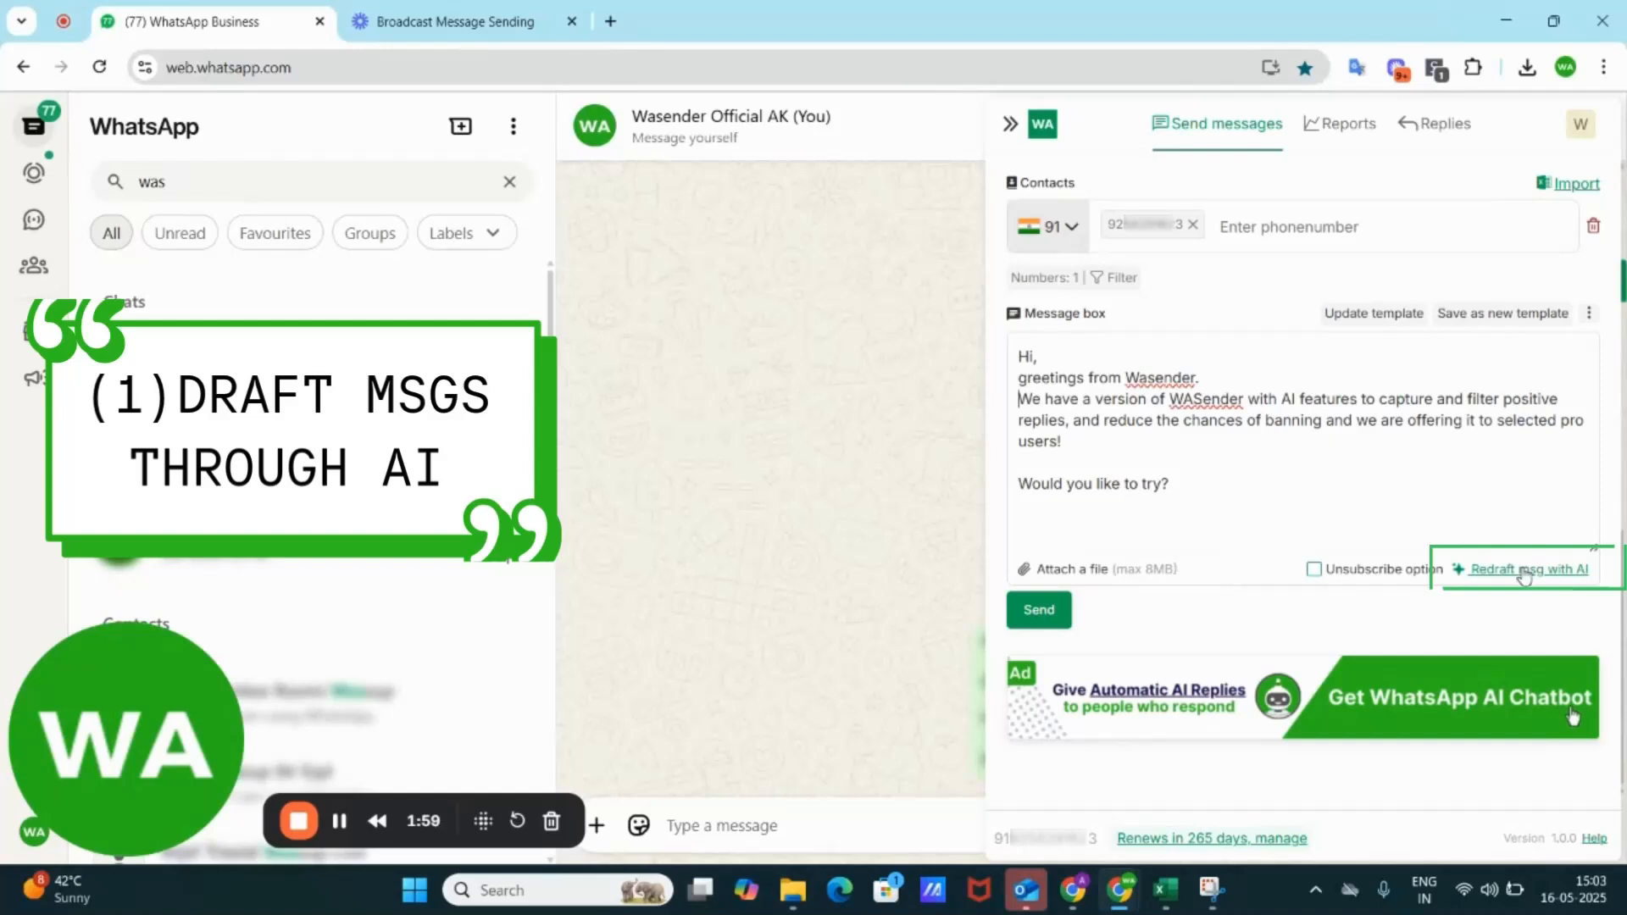
{"action": "left_click", "coordinate": [1527, 570]}
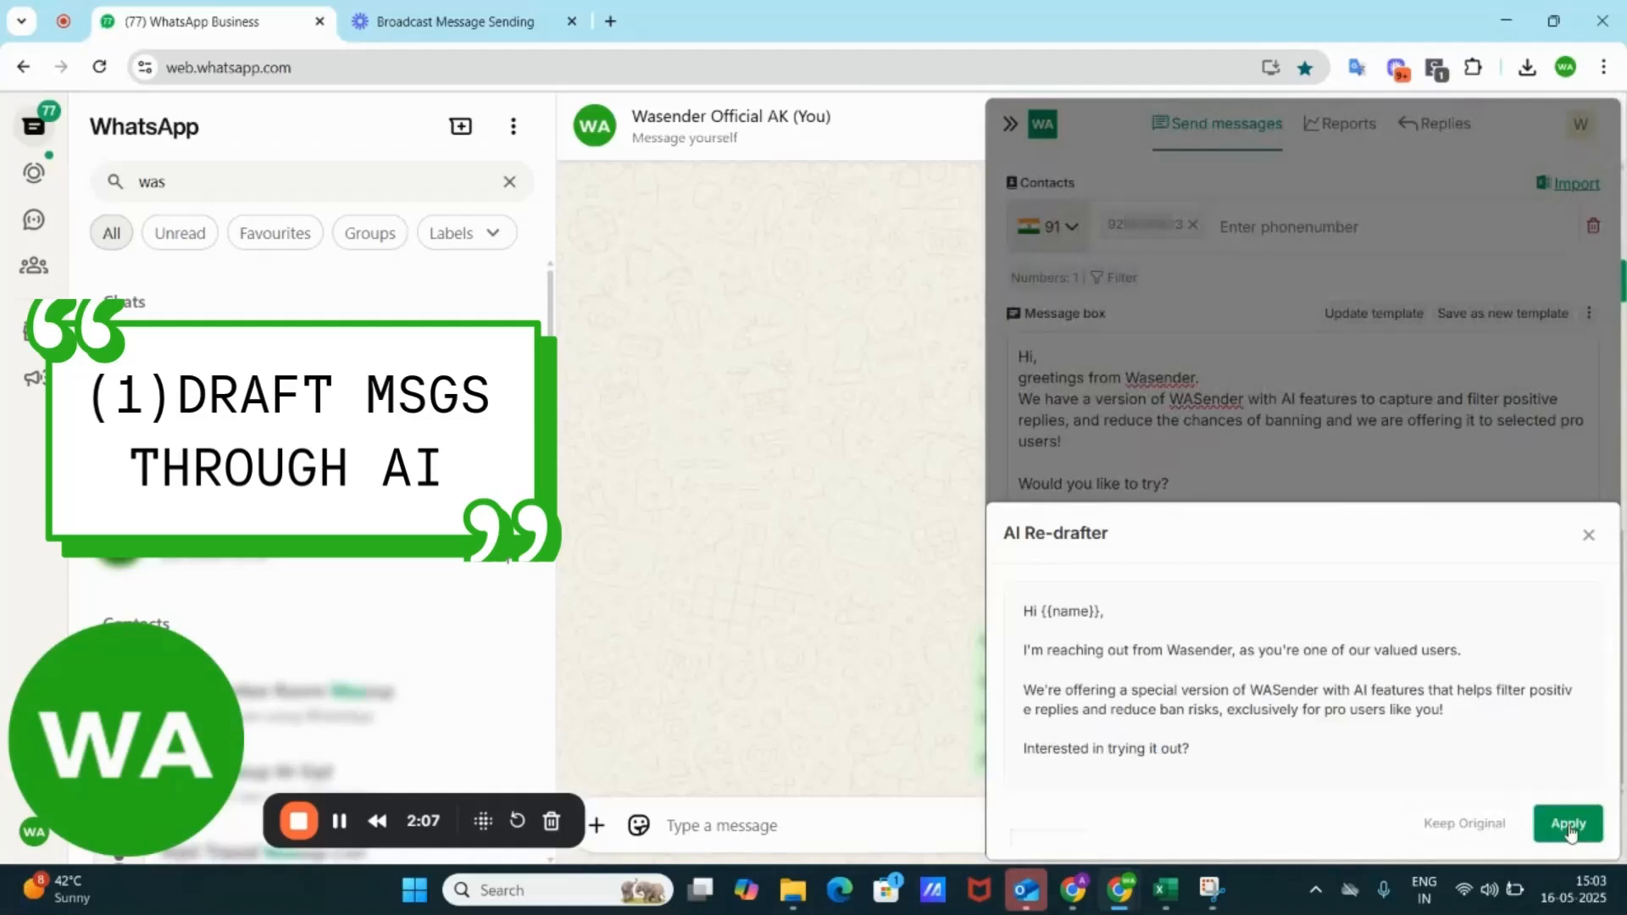
{"action": "left_click", "coordinate": [1568, 824]}
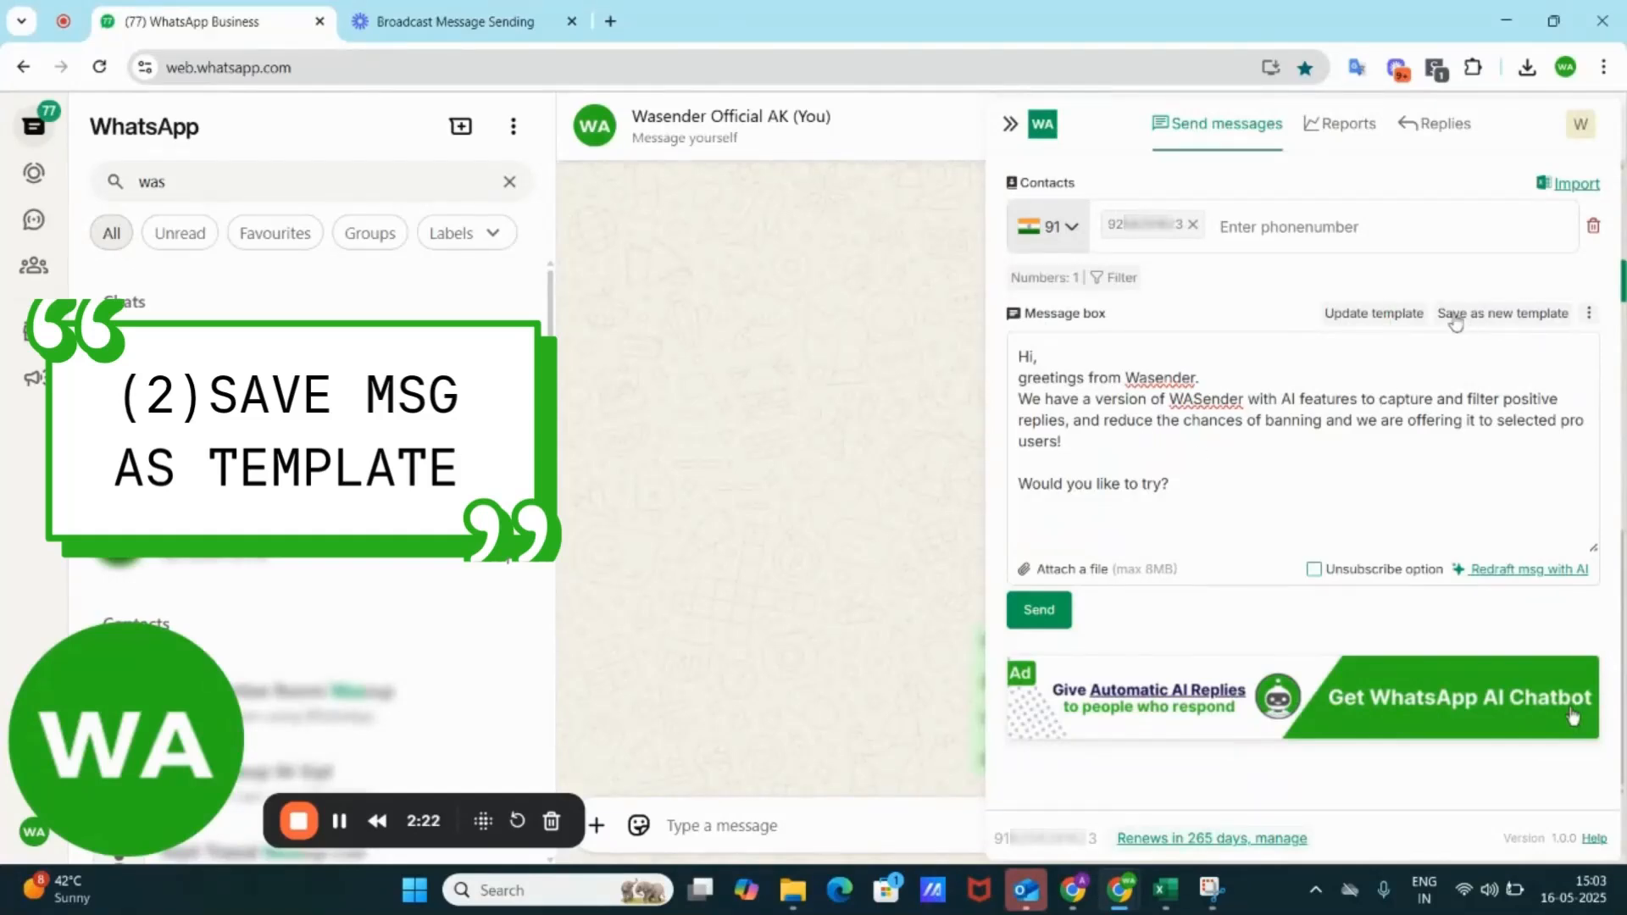
Save the drafted message as a new template named test2 and show its more-options menu
{"action": "left_click", "coordinate": [1501, 312]}
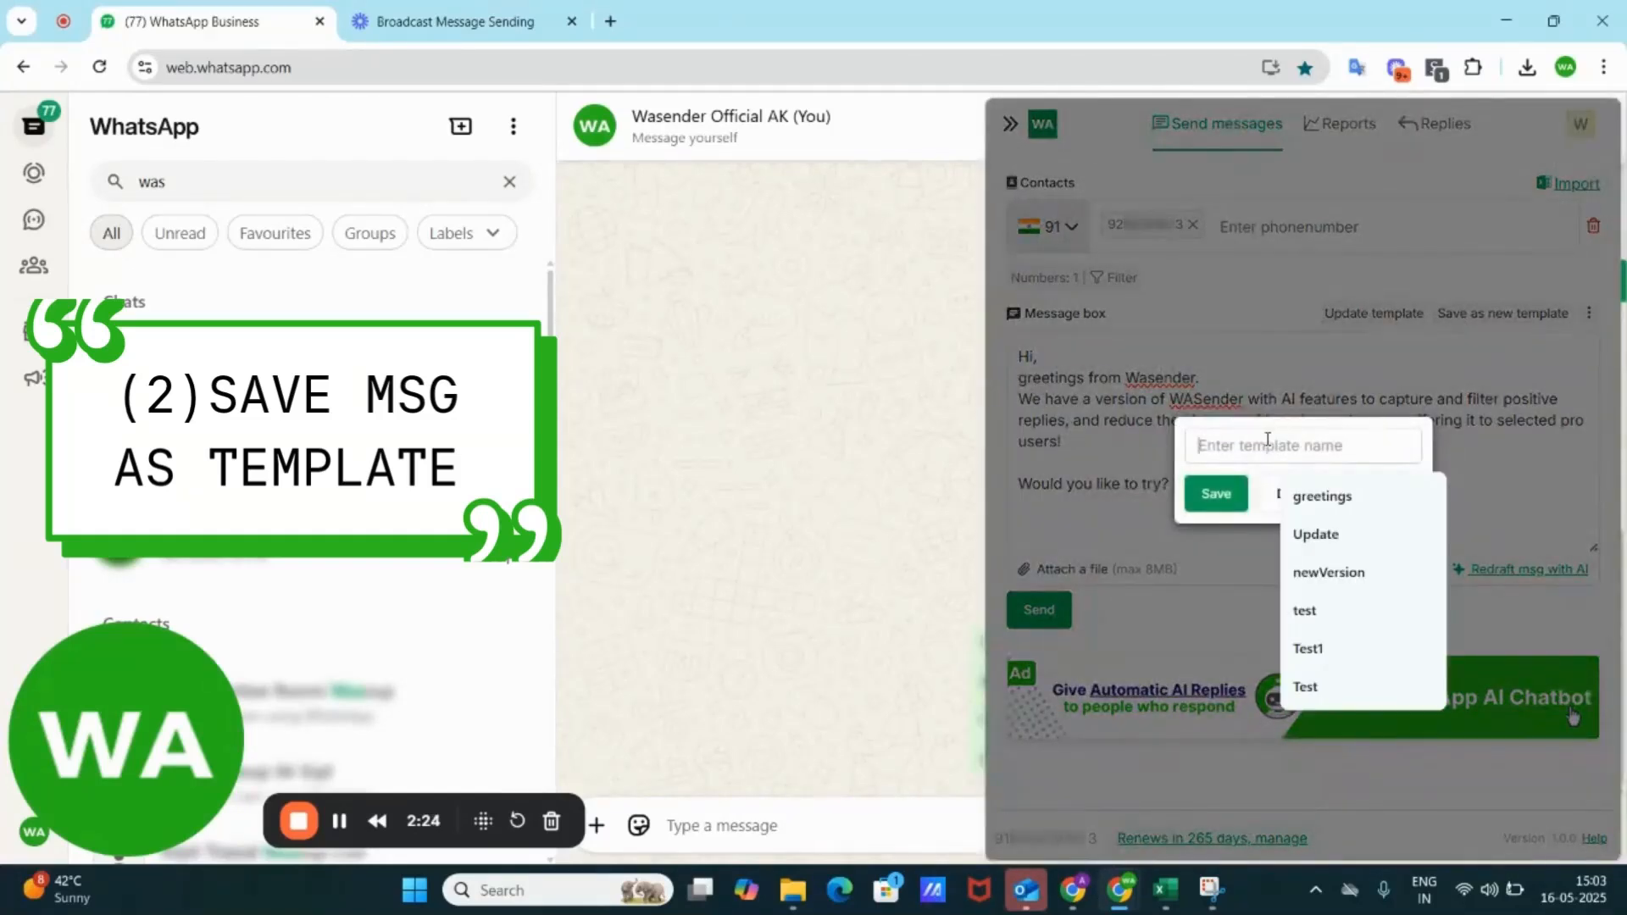
{"action": "type", "text": "test2"}
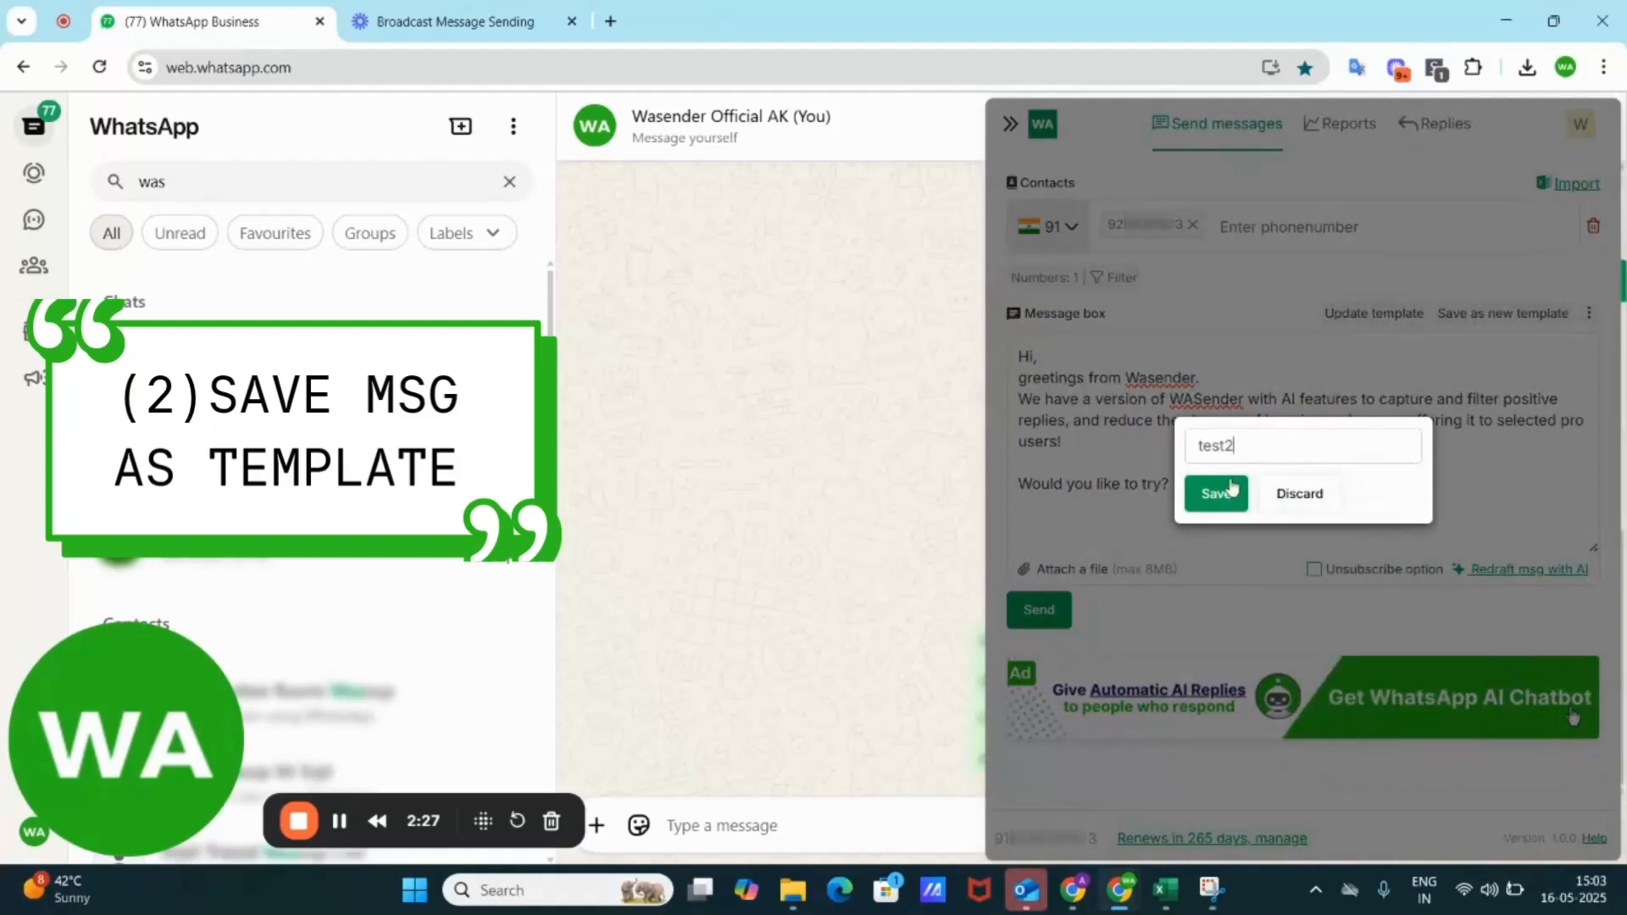
{"action": "left_click", "coordinate": [1216, 493]}
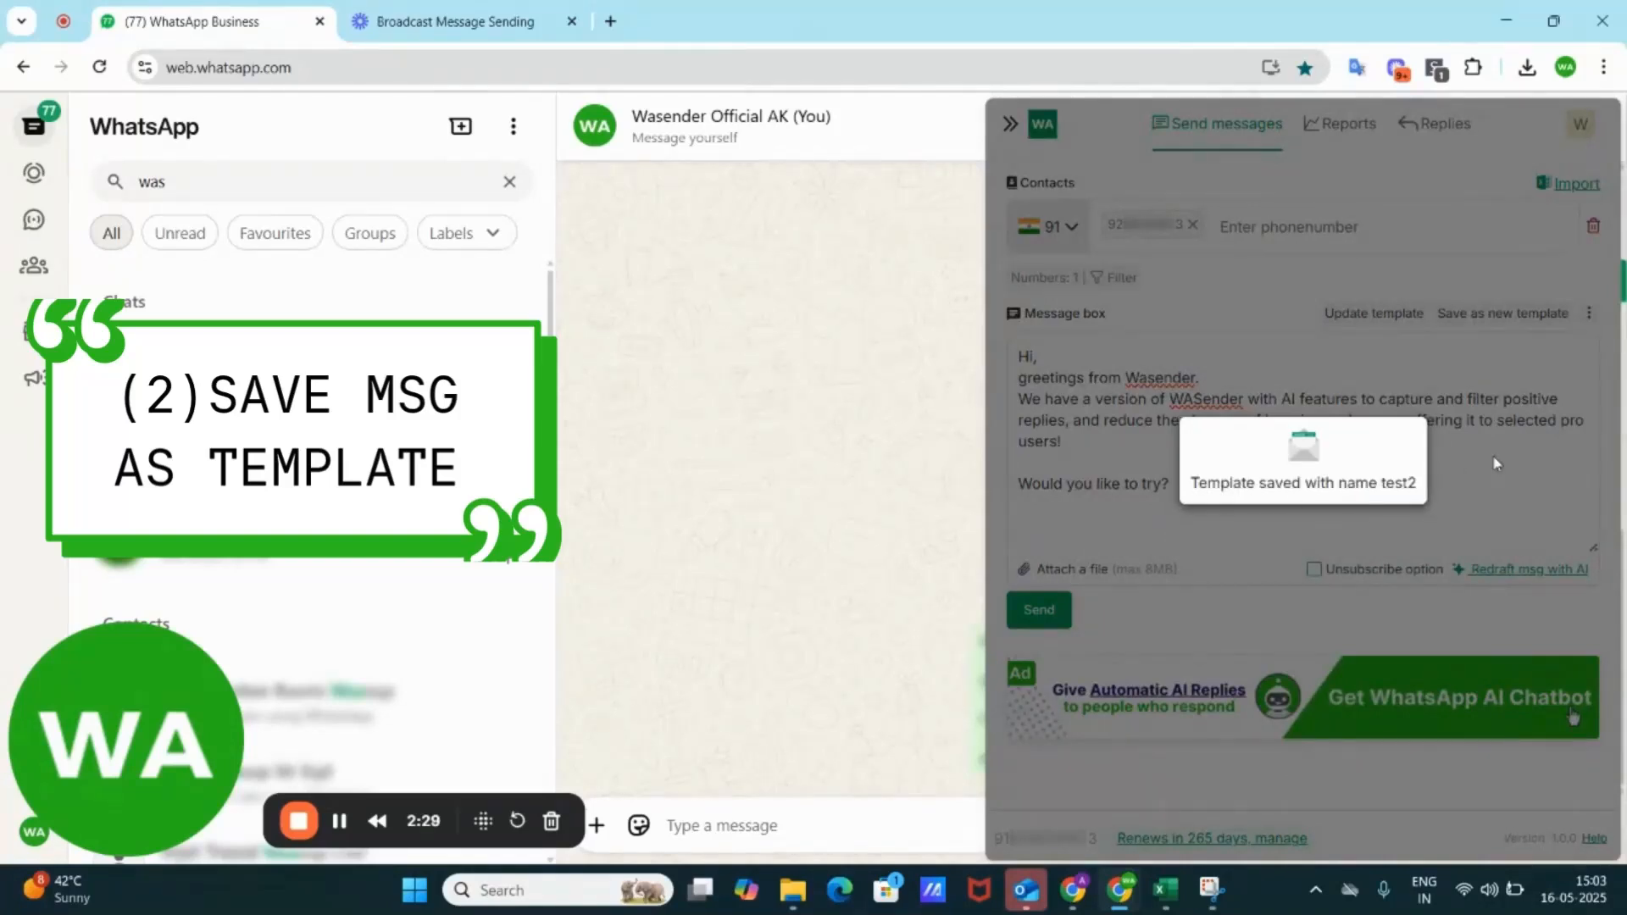
{"action": "mouse_move", "coordinate": [1376, 519]}
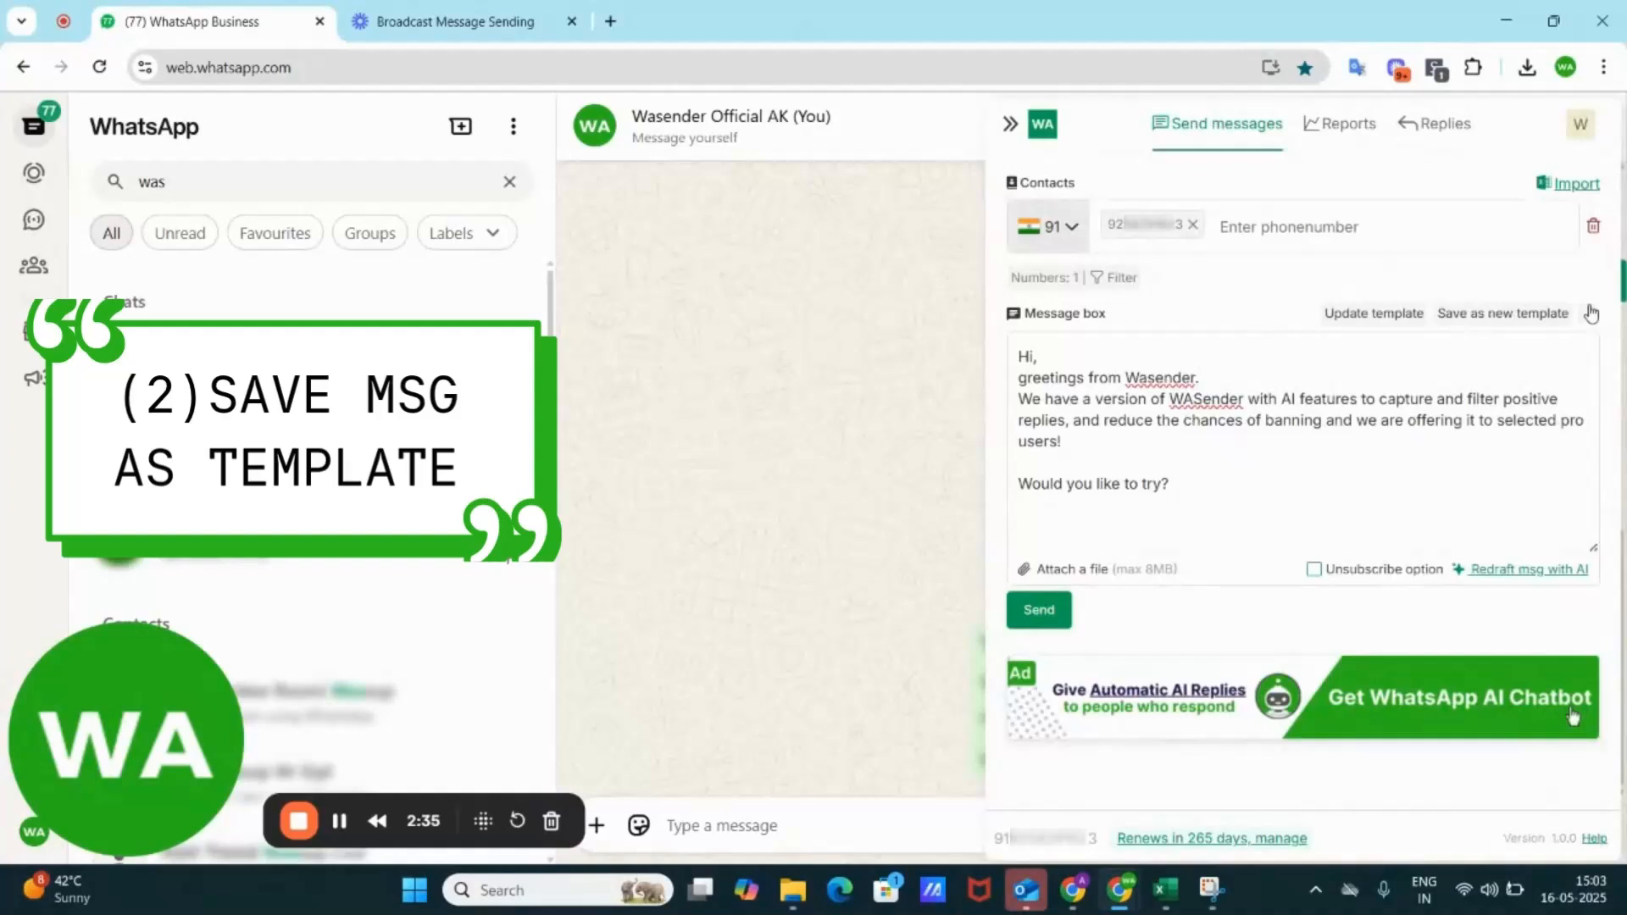
{"action": "left_click", "coordinate": [1589, 312]}
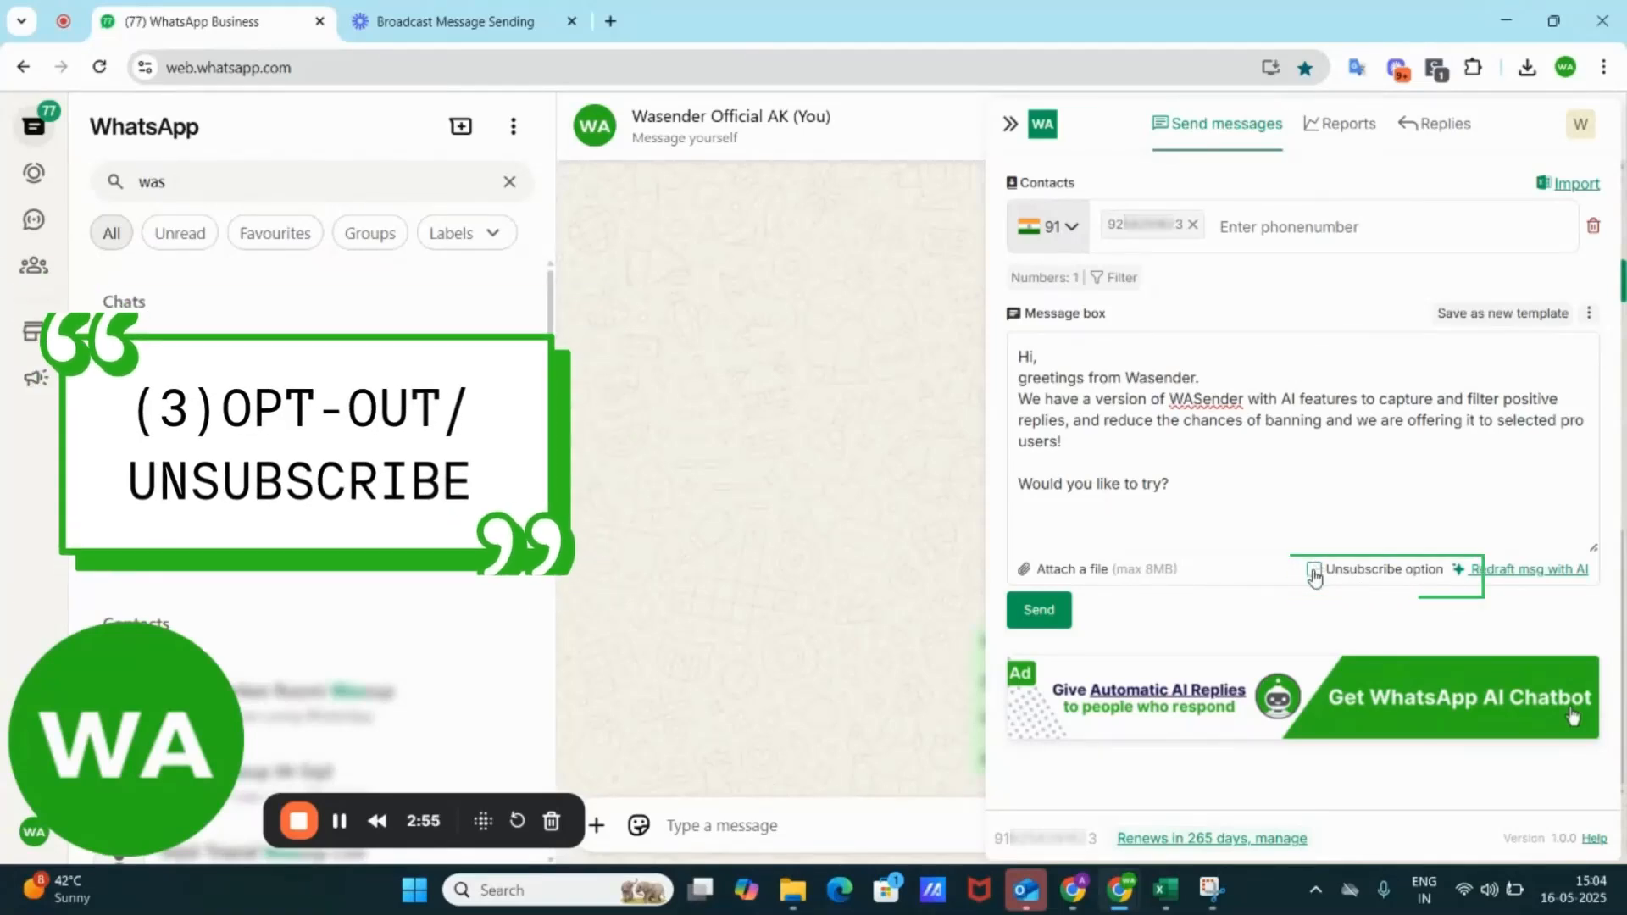
Enable the Unsubscribe option so the message ends with a STOP opt-out line
{"action": "left_click", "coordinate": [1312, 570]}
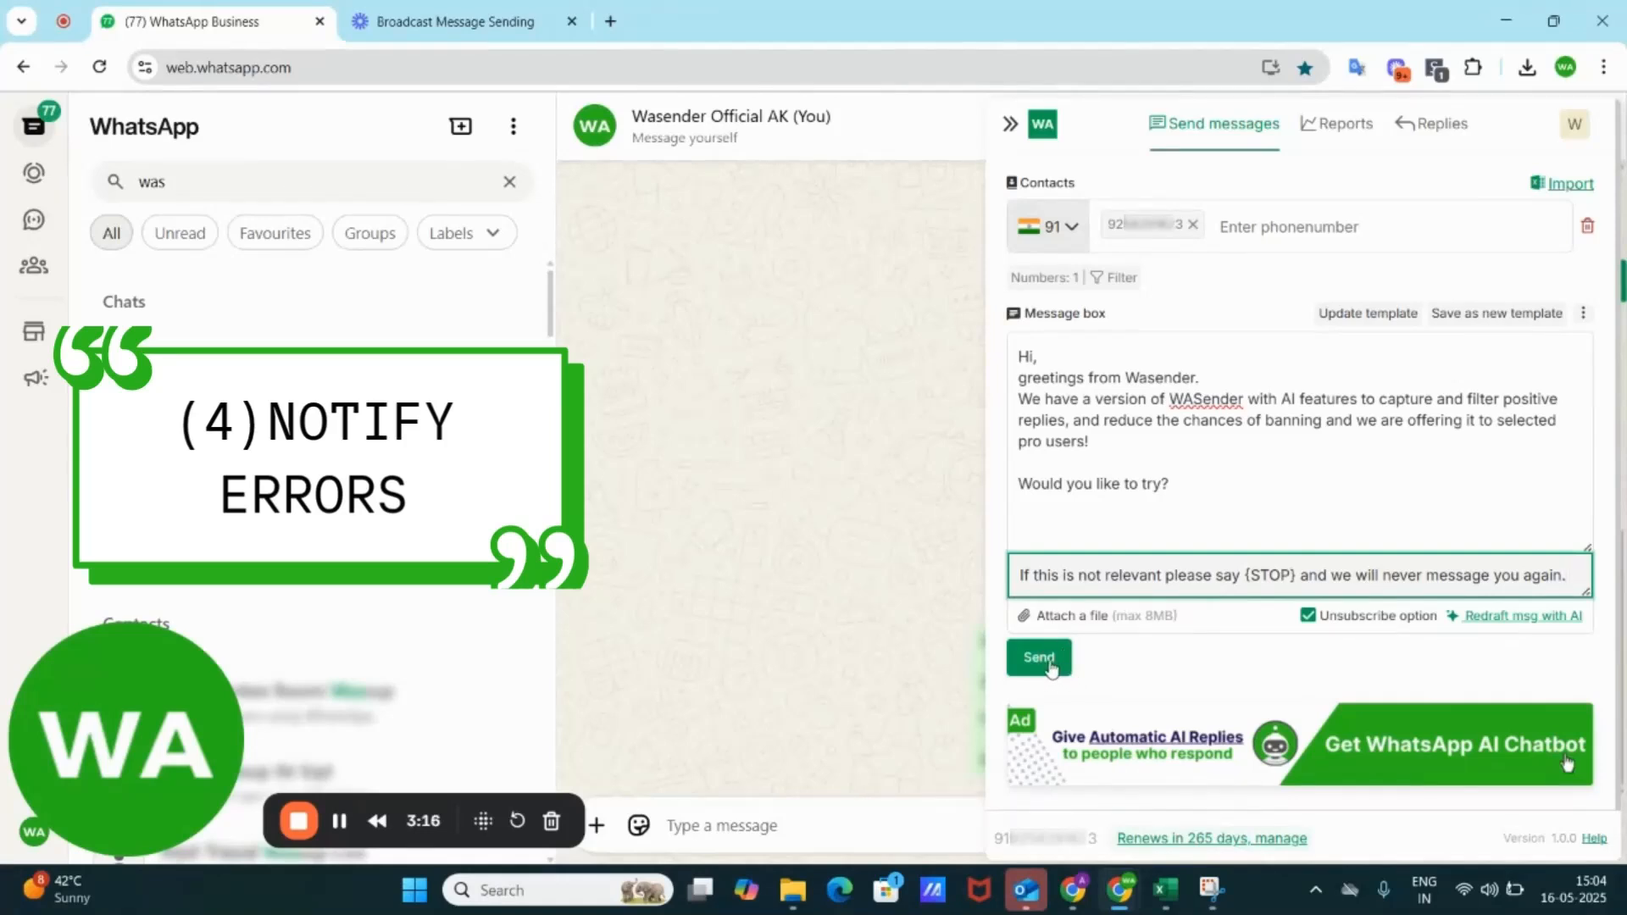
Send to the entered number, review the ban-risk errors and mark the message as Update/Greeting
{"action": "left_click", "coordinate": [1039, 657]}
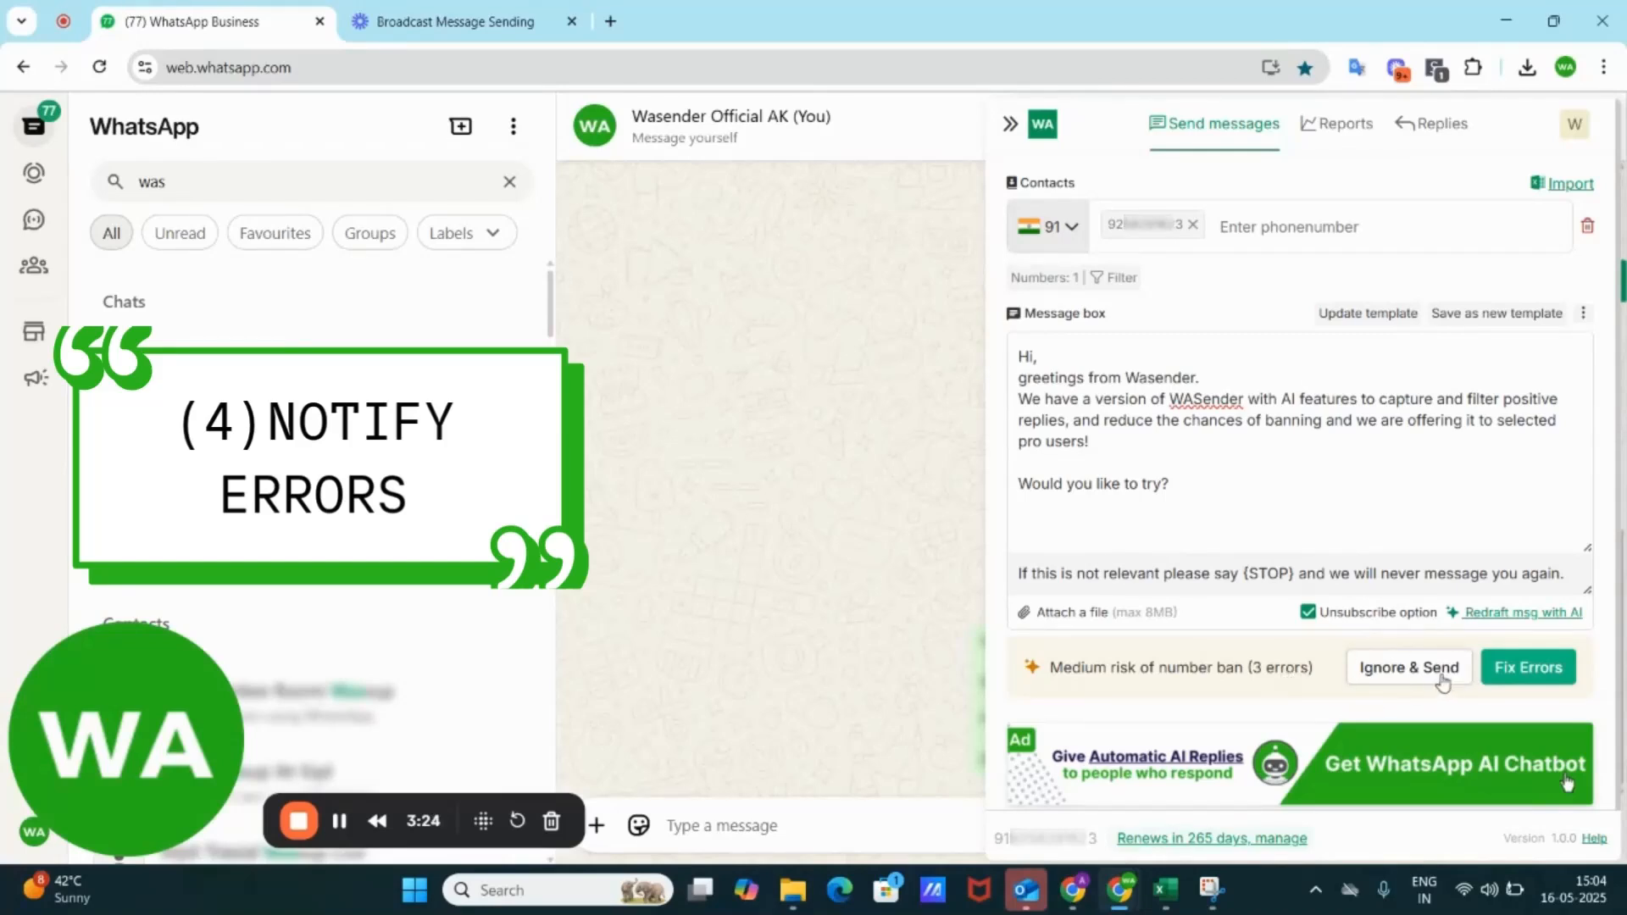
{"action": "mouse_move", "coordinate": [1527, 678]}
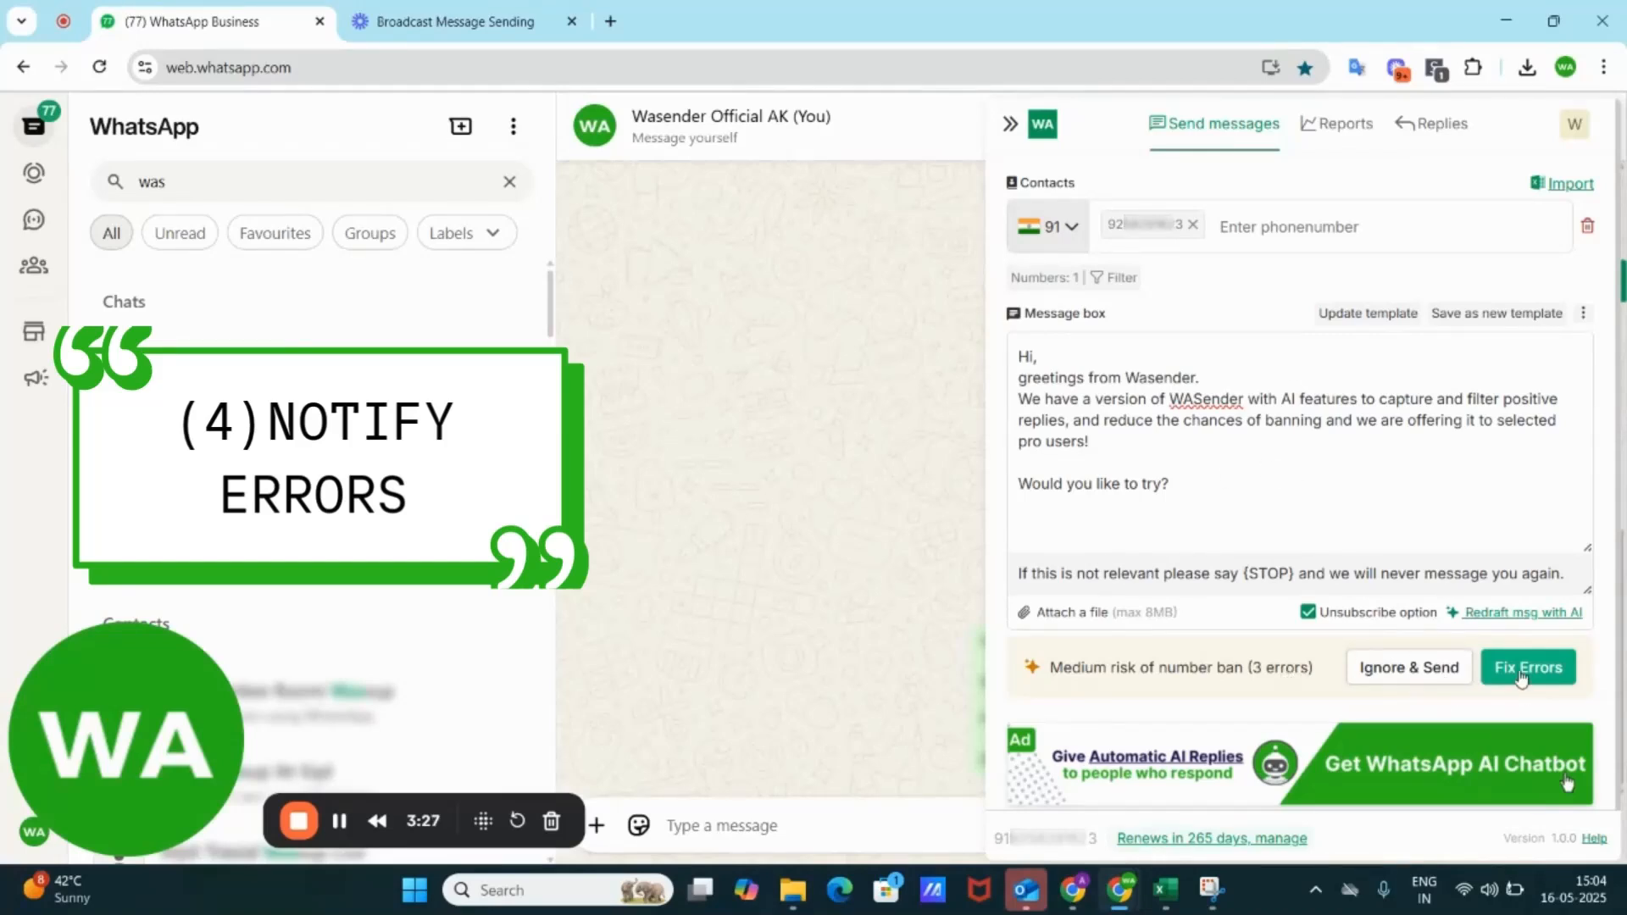
{"action": "left_click", "coordinate": [1529, 667]}
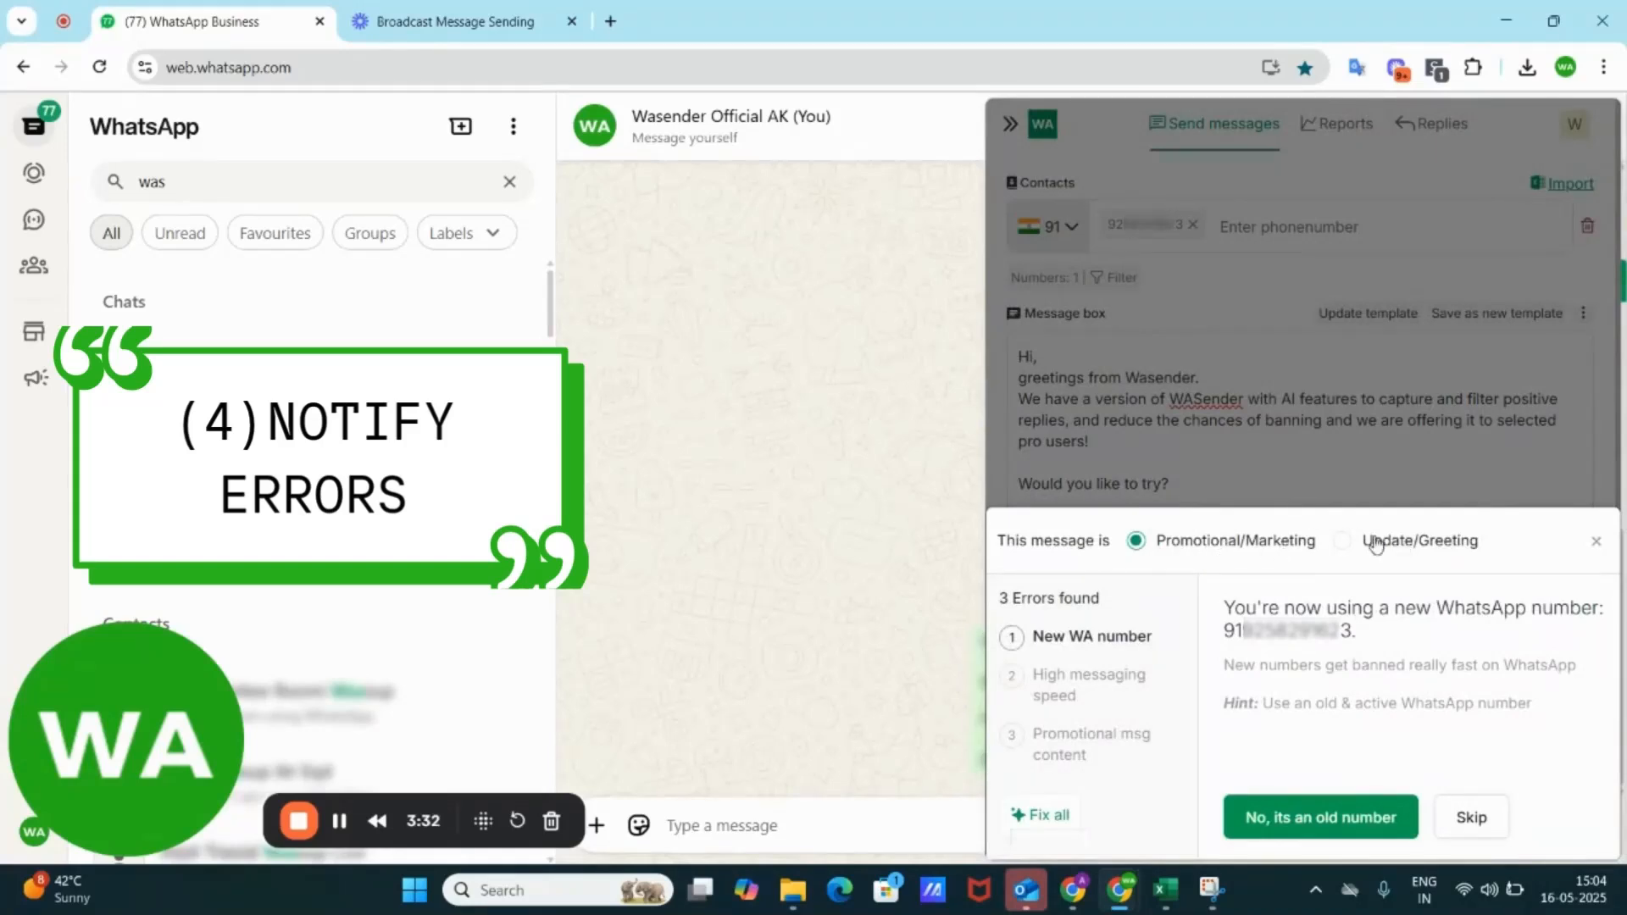
{"action": "mouse_move", "coordinate": [1347, 555]}
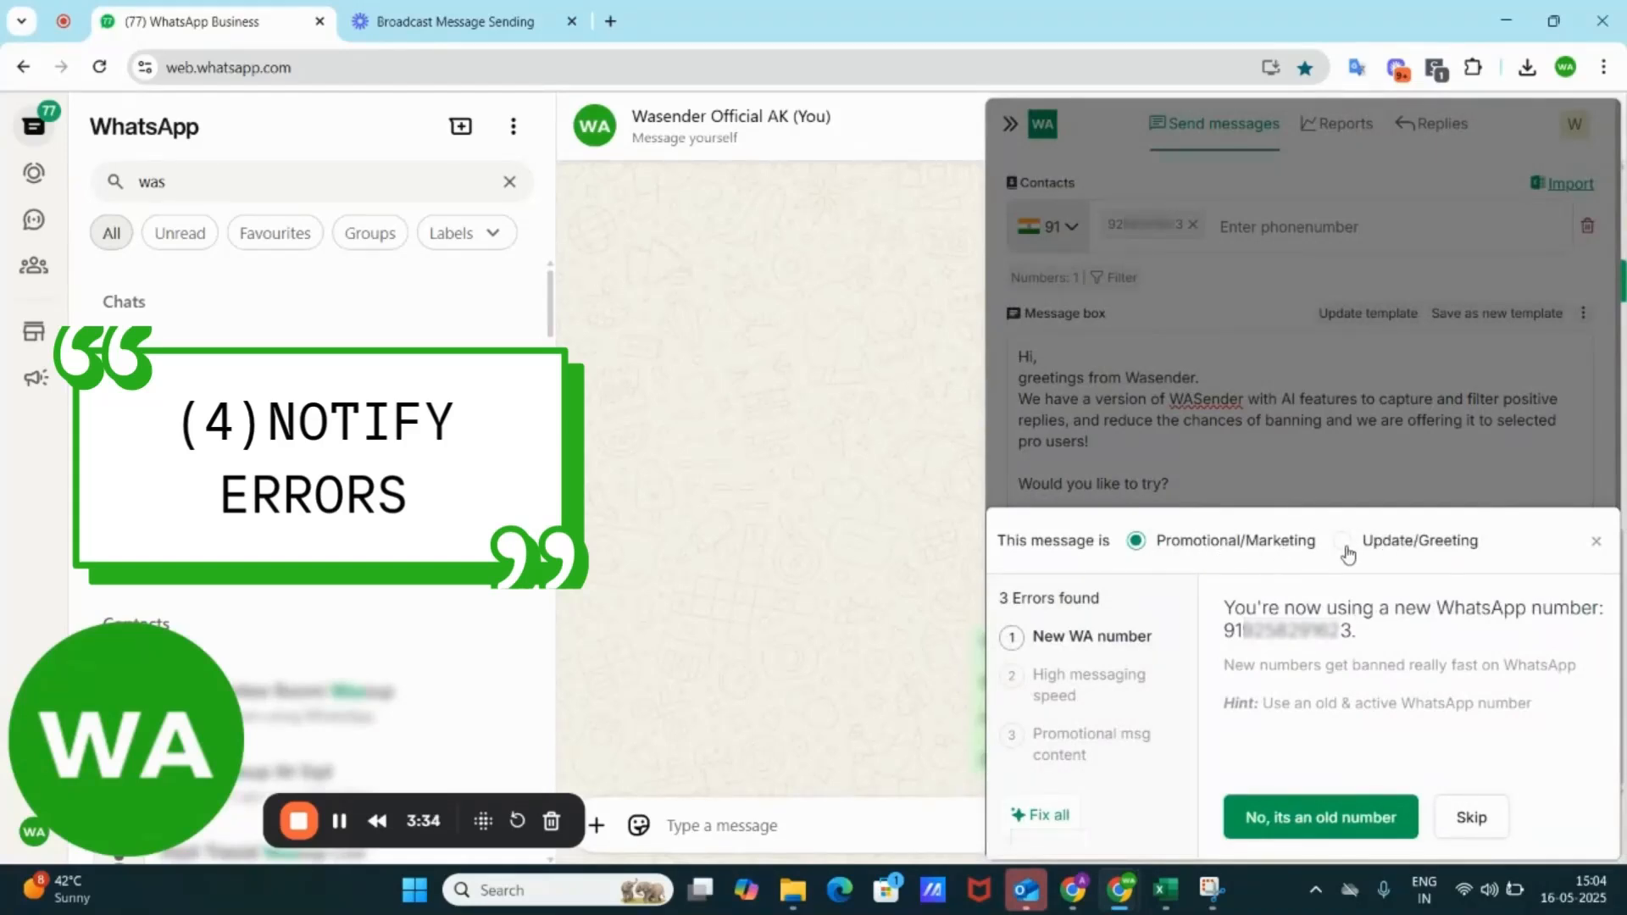
{"action": "left_click", "coordinate": [1342, 540]}
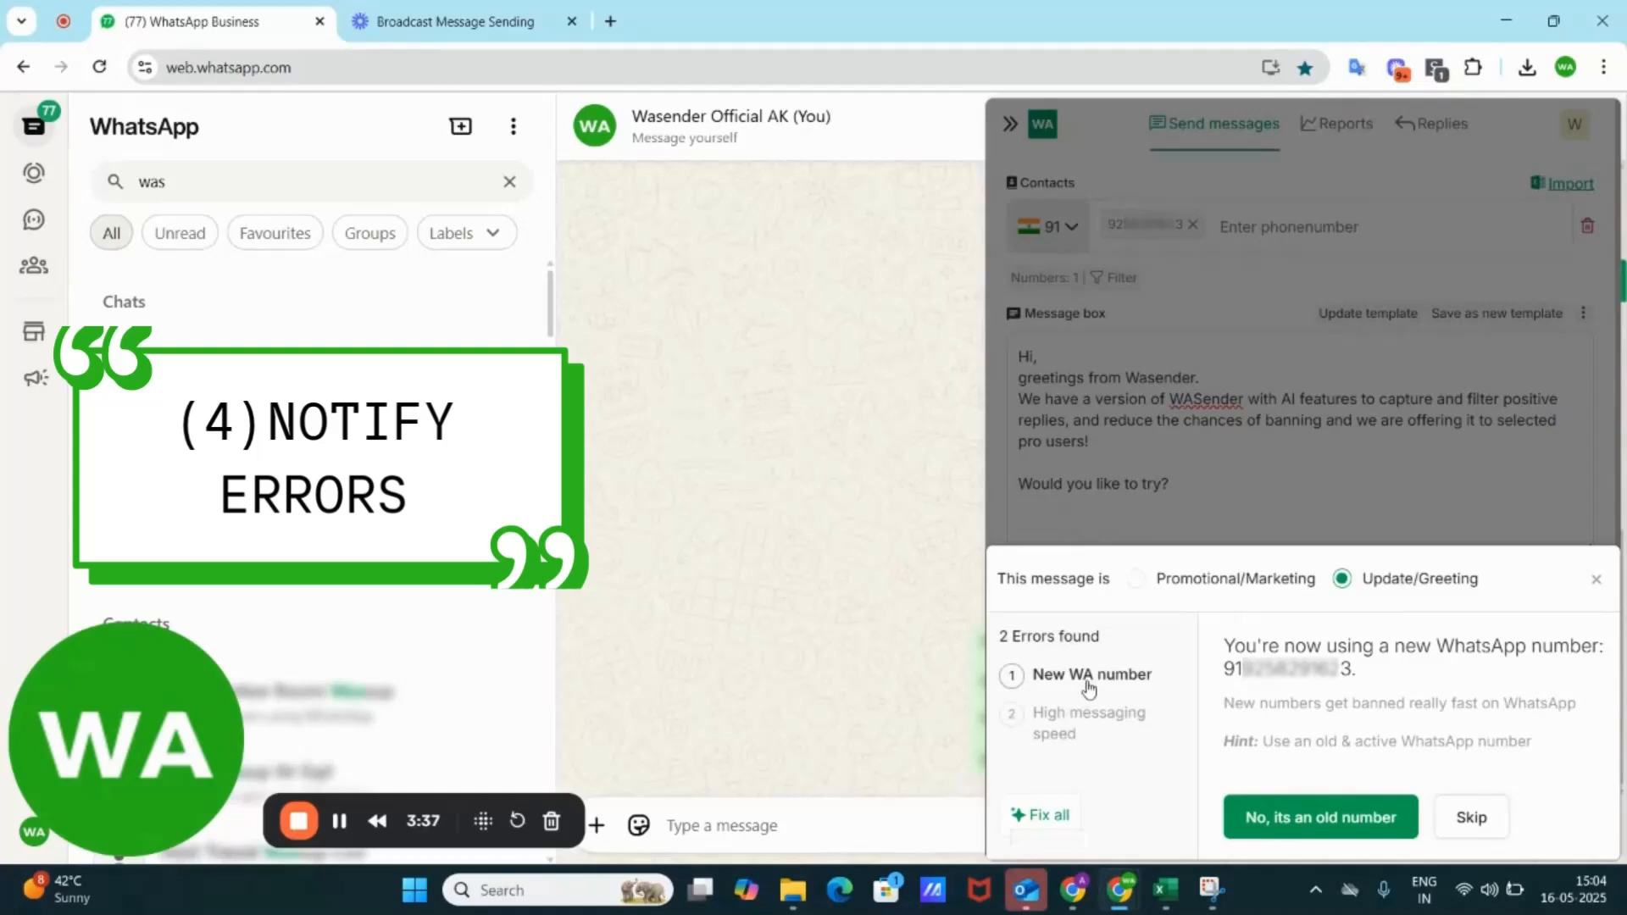
{"action": "mouse_move", "coordinate": [1342, 692]}
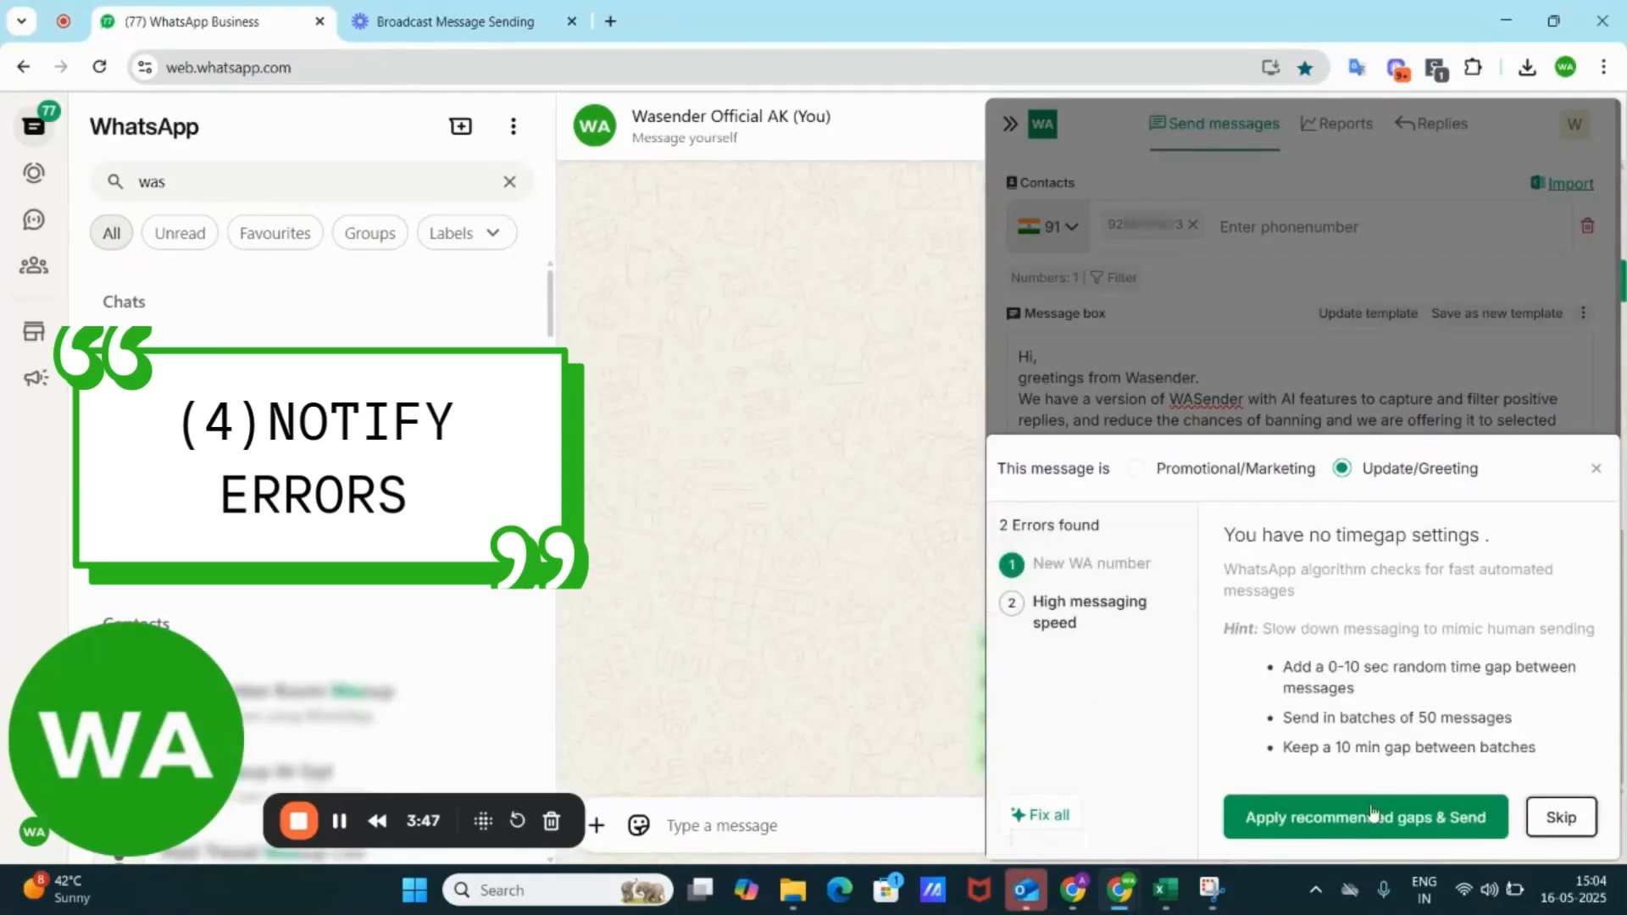
{"action": "mouse_move", "coordinate": [1135, 646]}
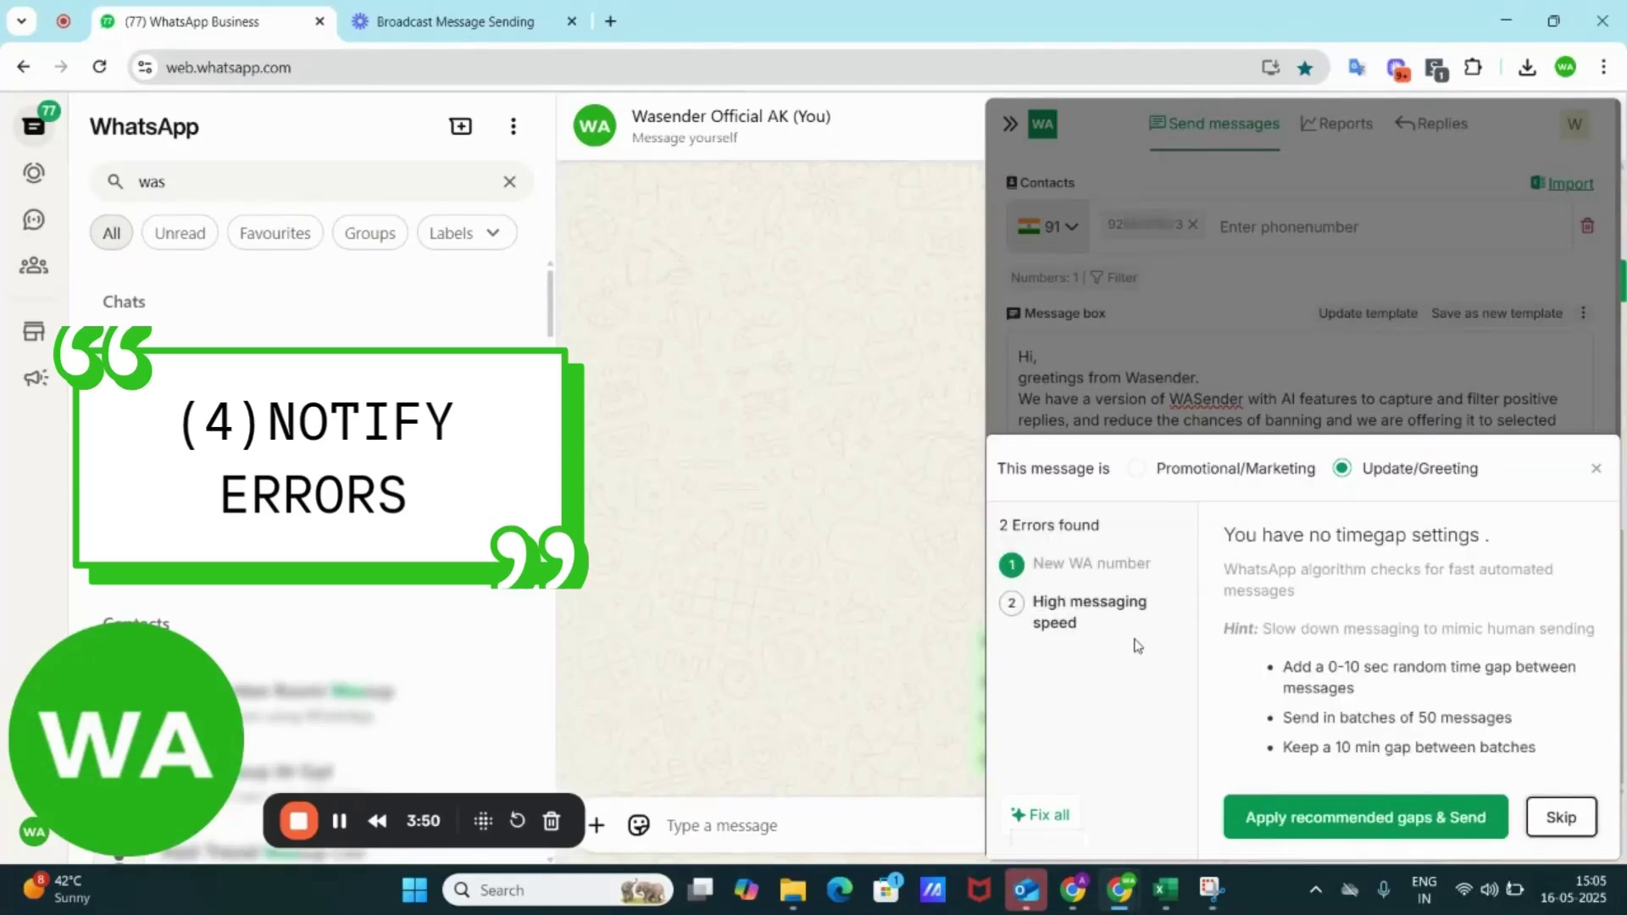
{"action": "mouse_move", "coordinate": [1177, 657]}
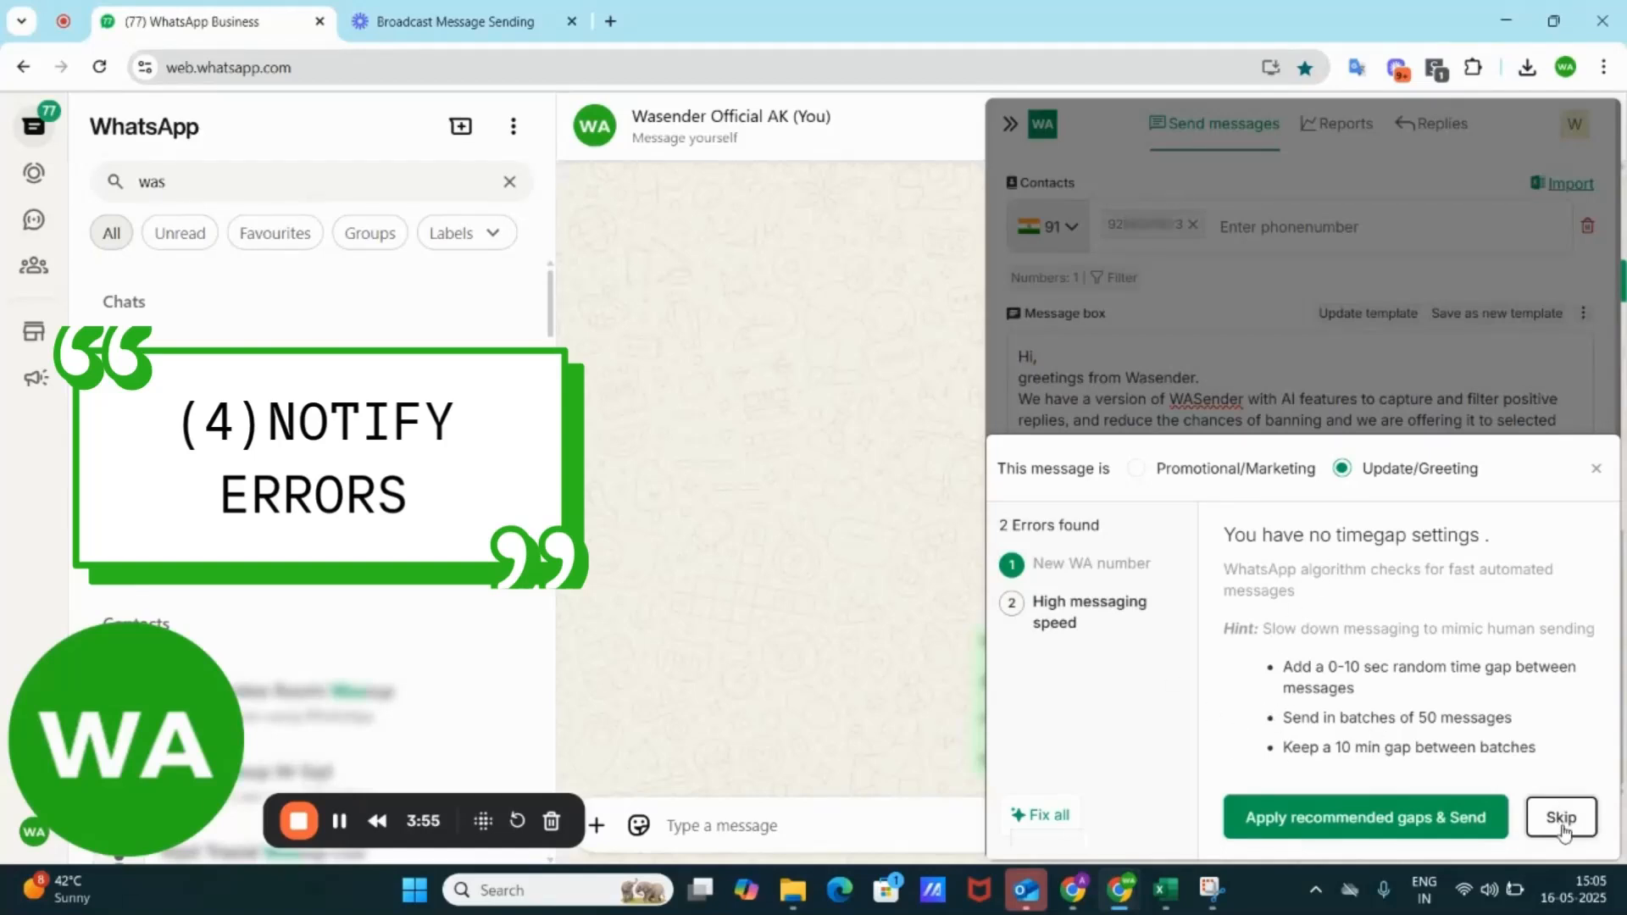
Skip the speed fix to launch campaign CP37, then return to Send messages
{"action": "left_click", "coordinate": [1559, 817]}
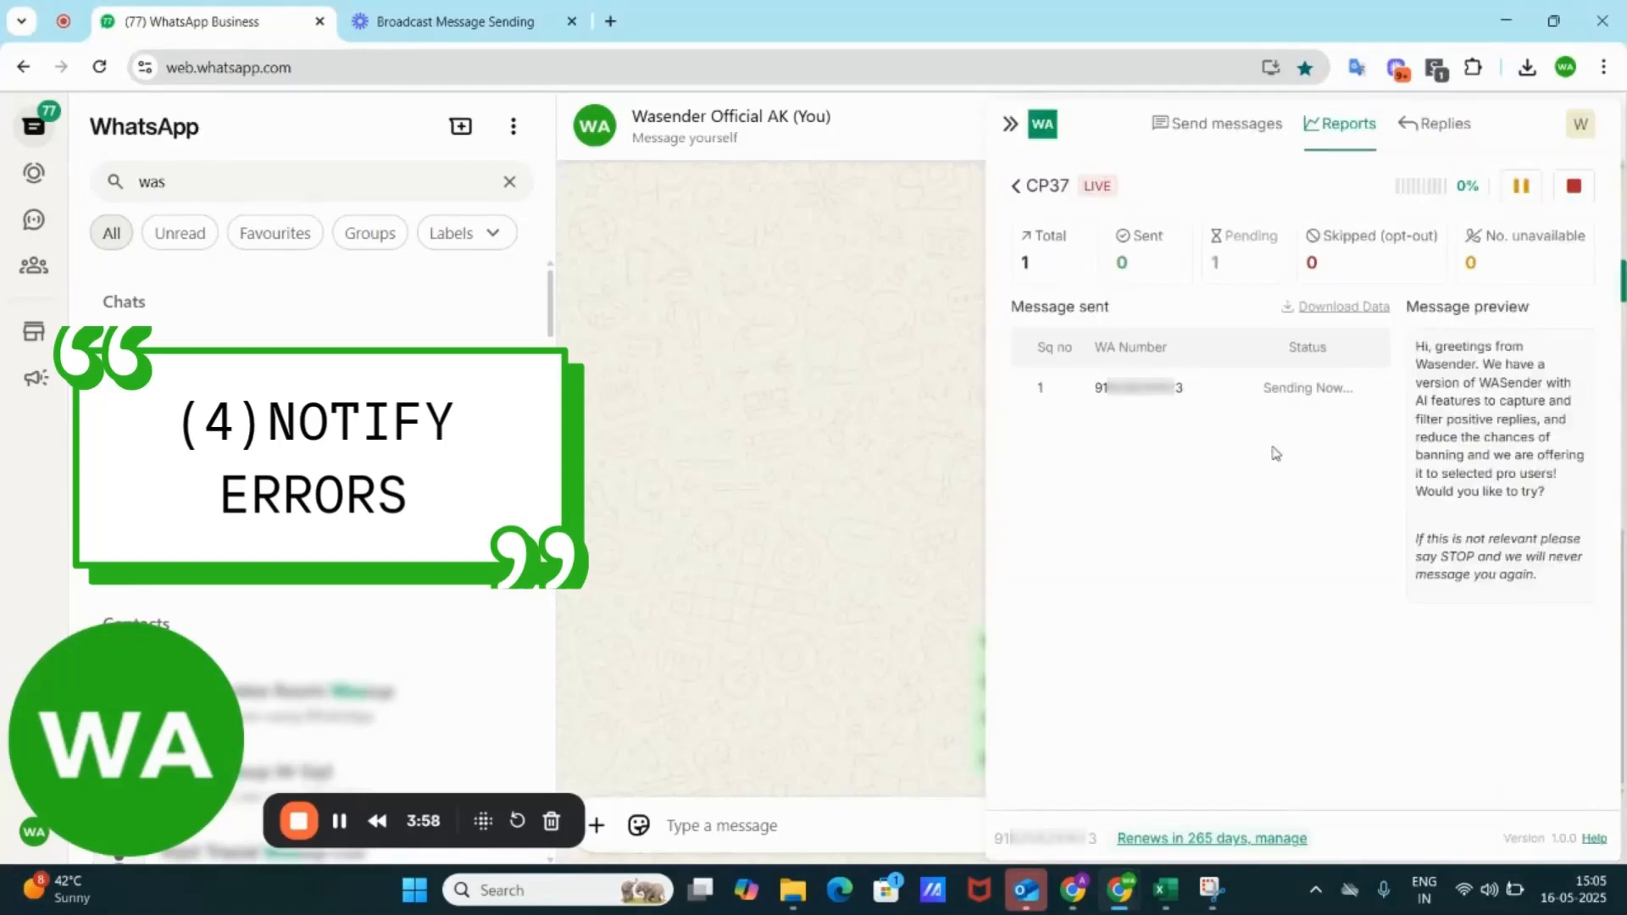
{"action": "left_click", "coordinate": [1213, 124]}
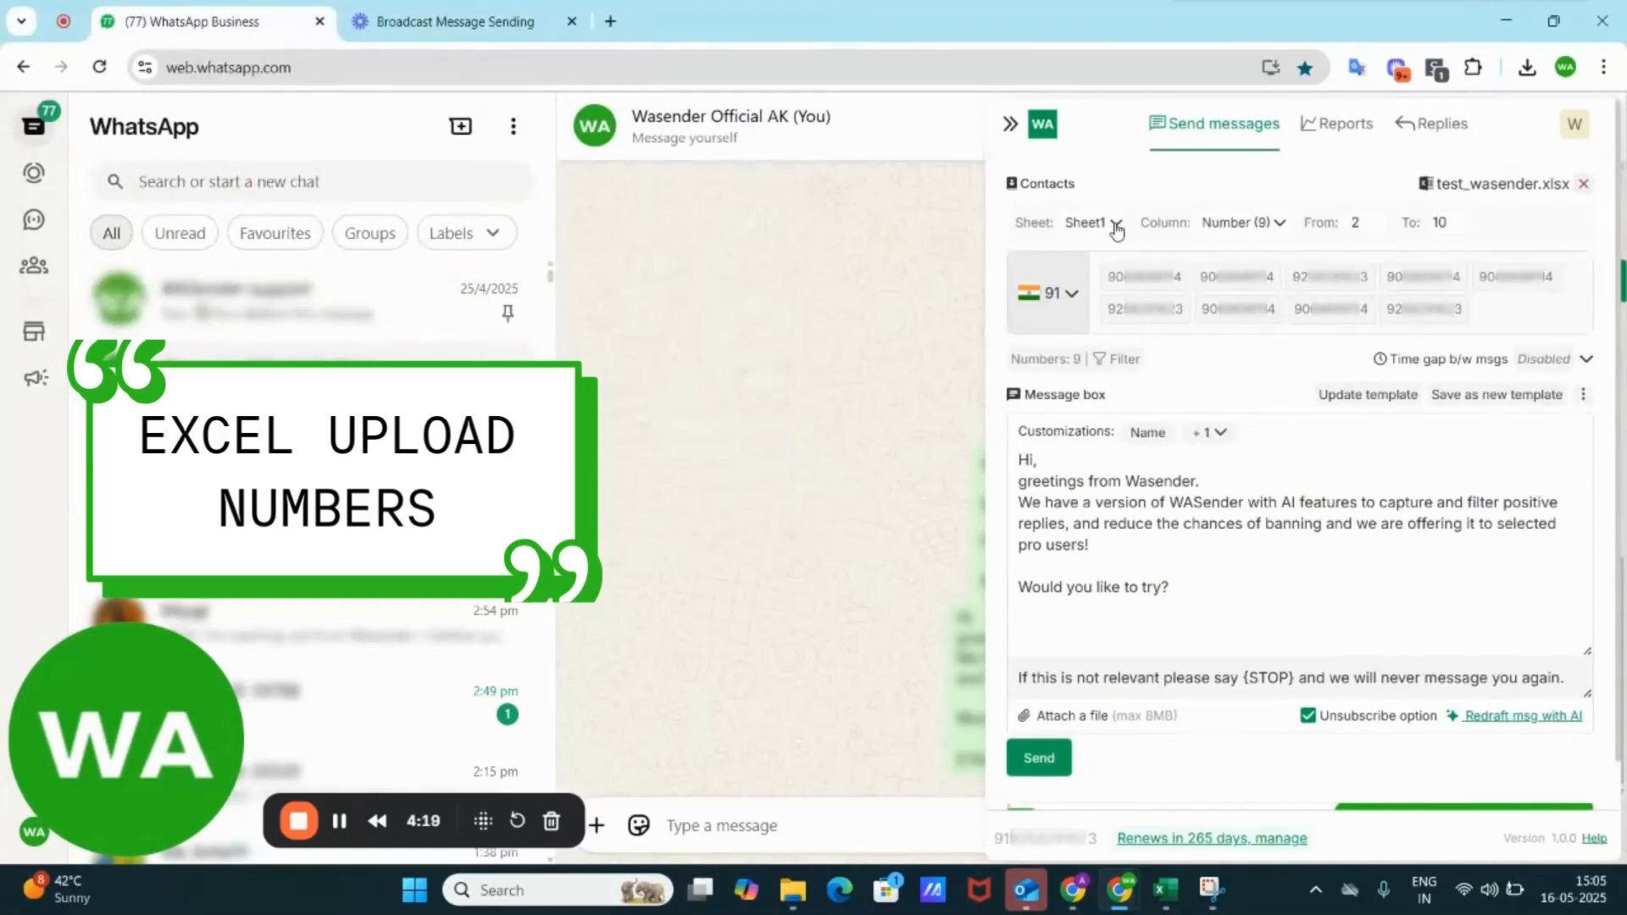
{"action": "left_click", "coordinate": [1115, 224]}
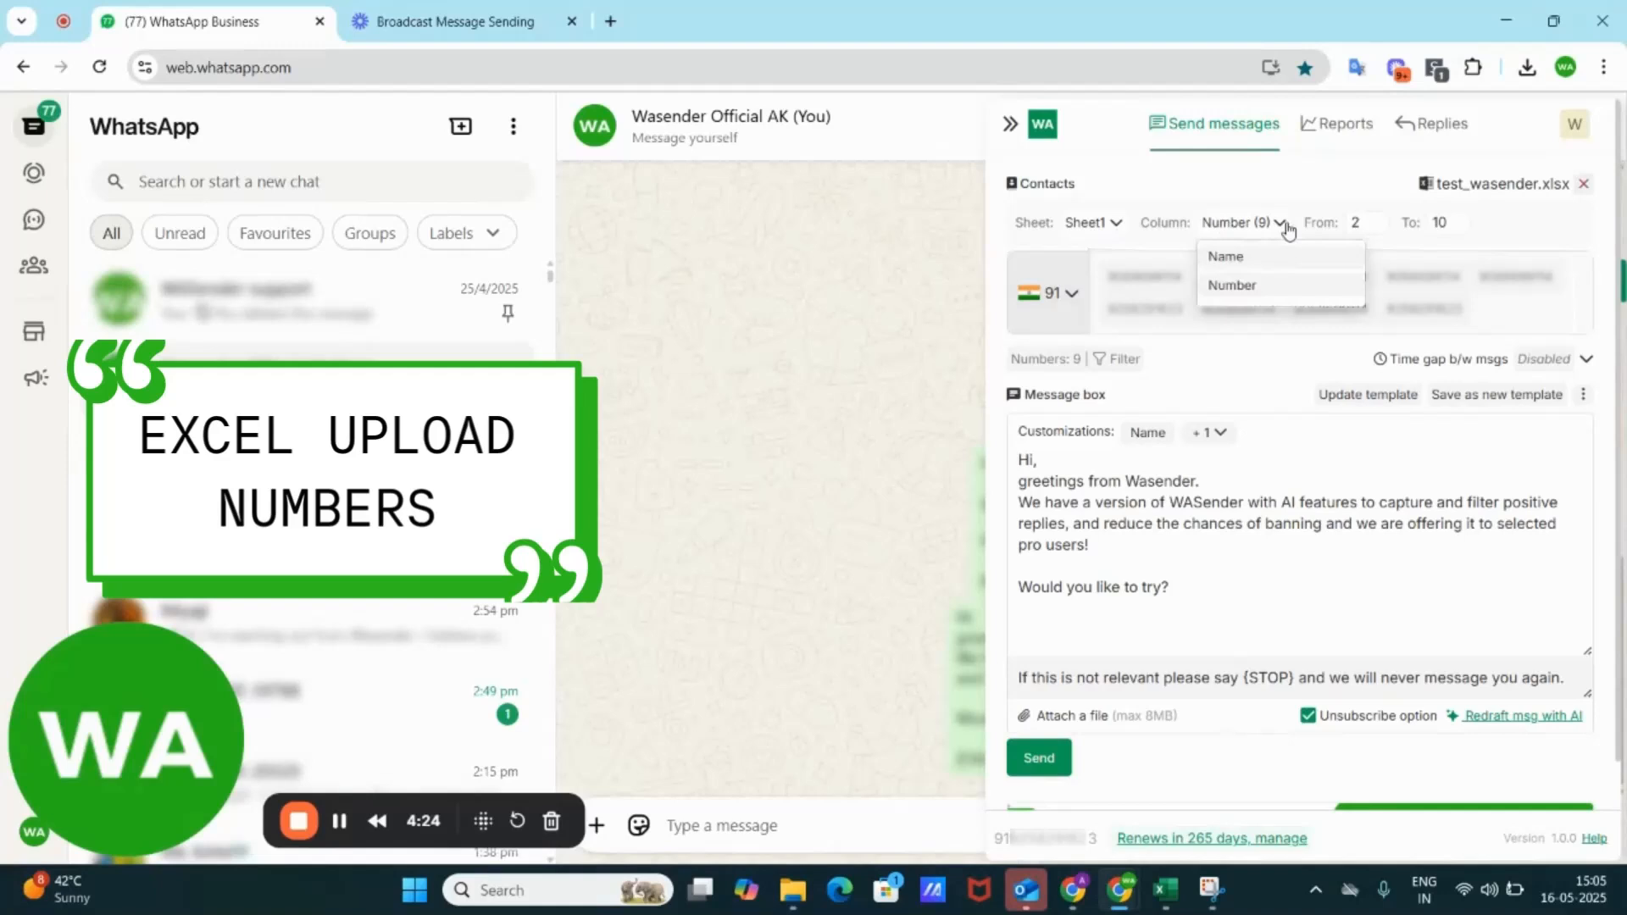
{"action": "left_click", "coordinate": [1231, 285]}
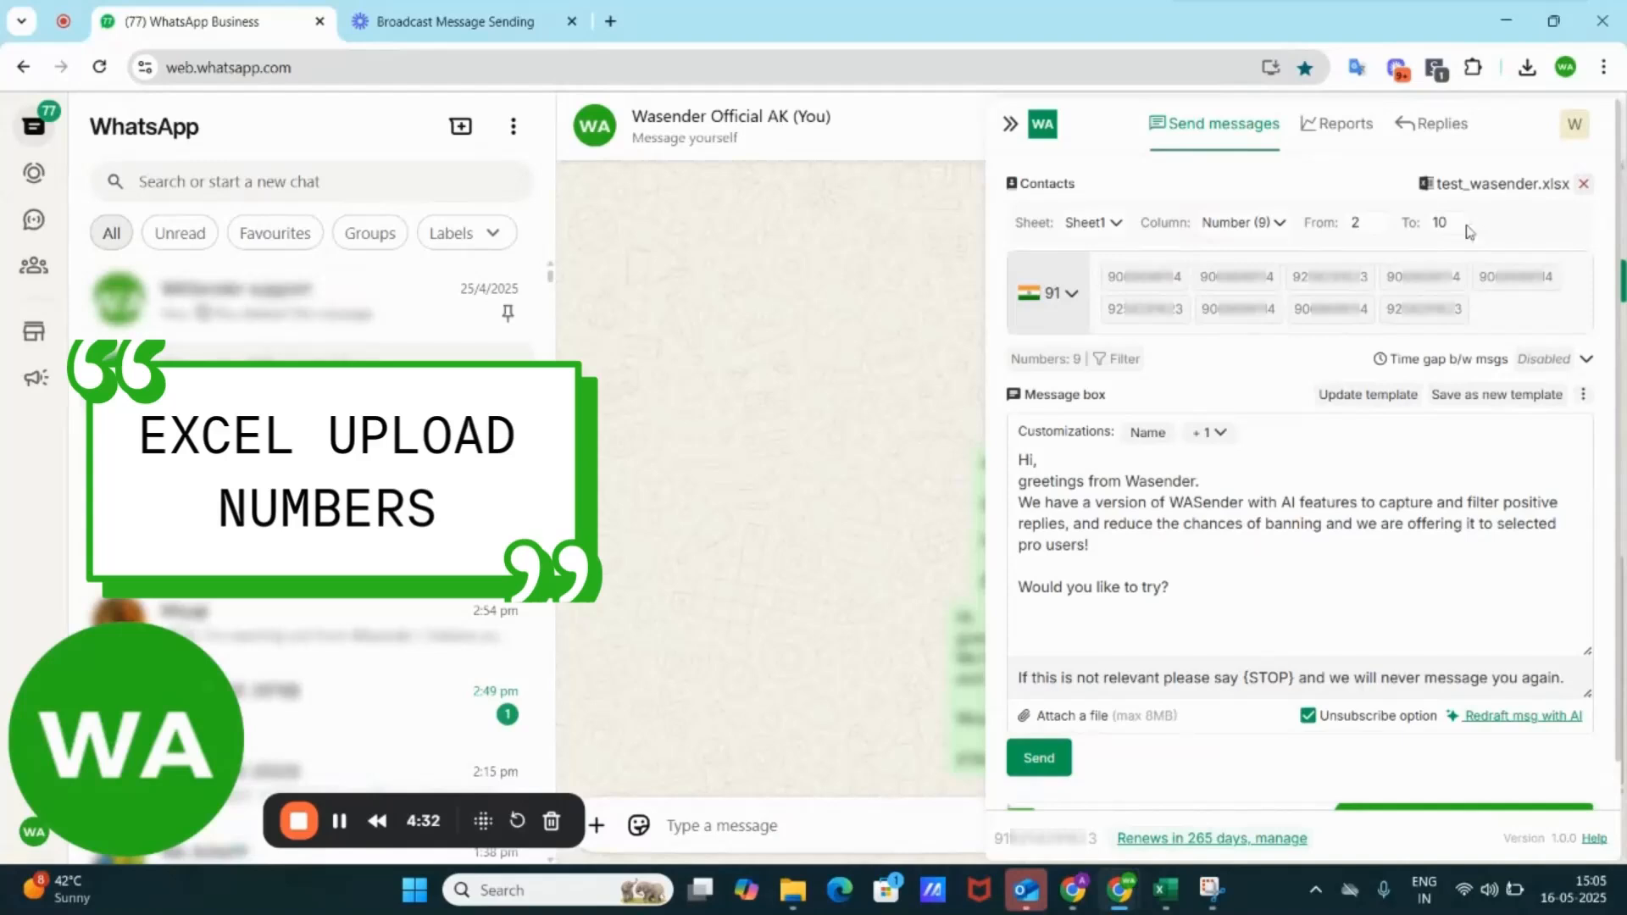
{"action": "mouse_move", "coordinate": [1403, 286]}
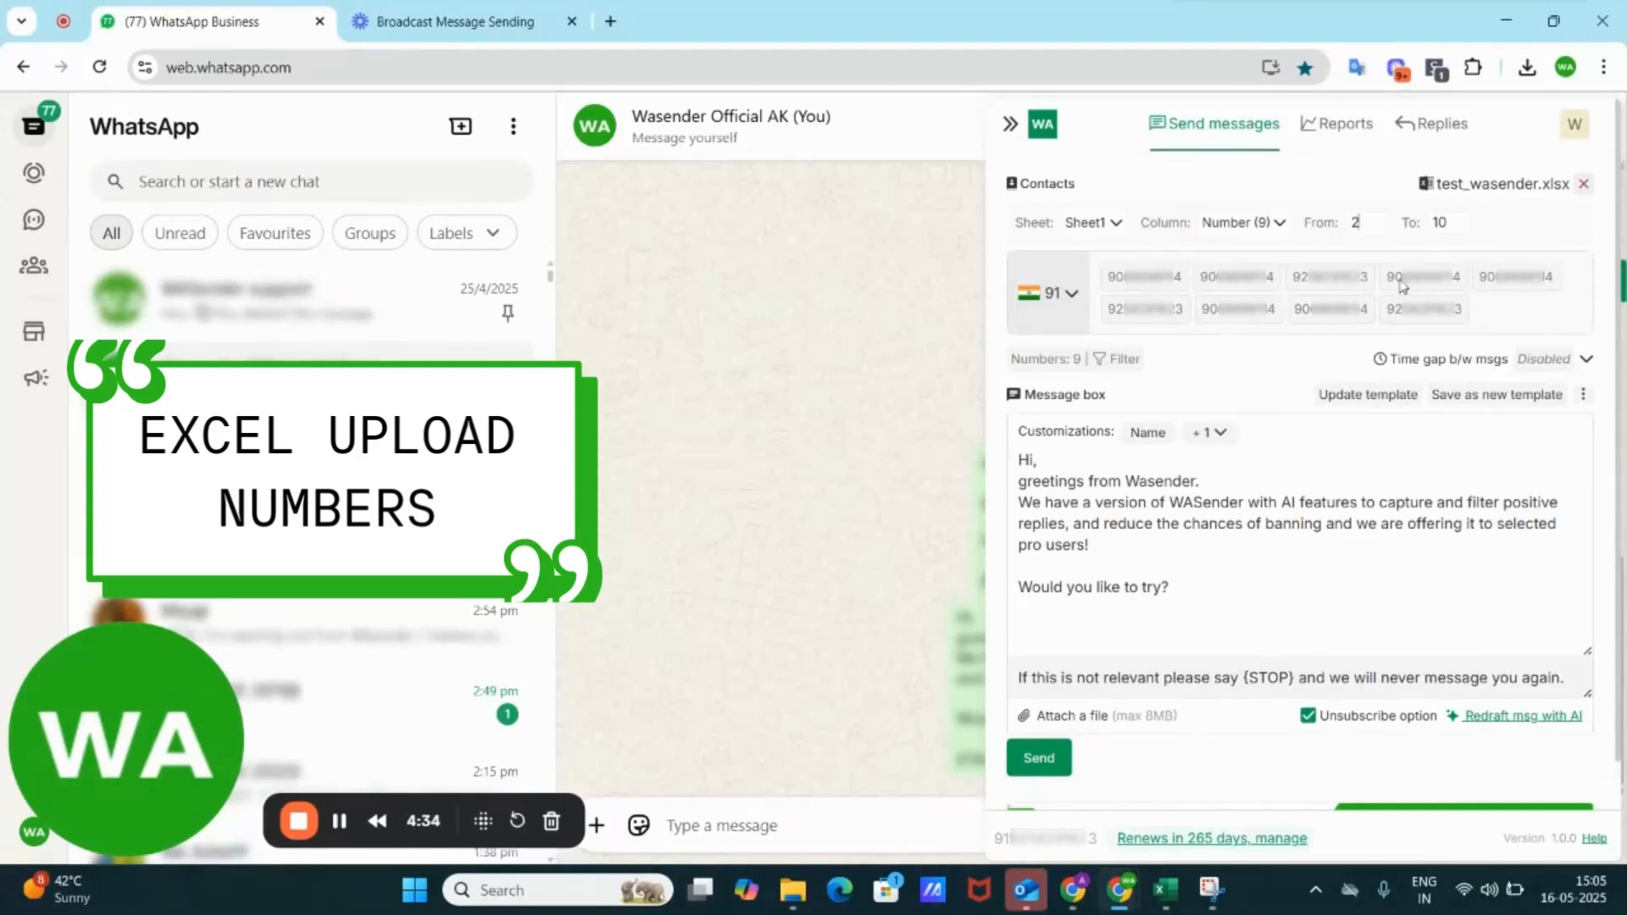
{"action": "mouse_move", "coordinate": [1091, 370]}
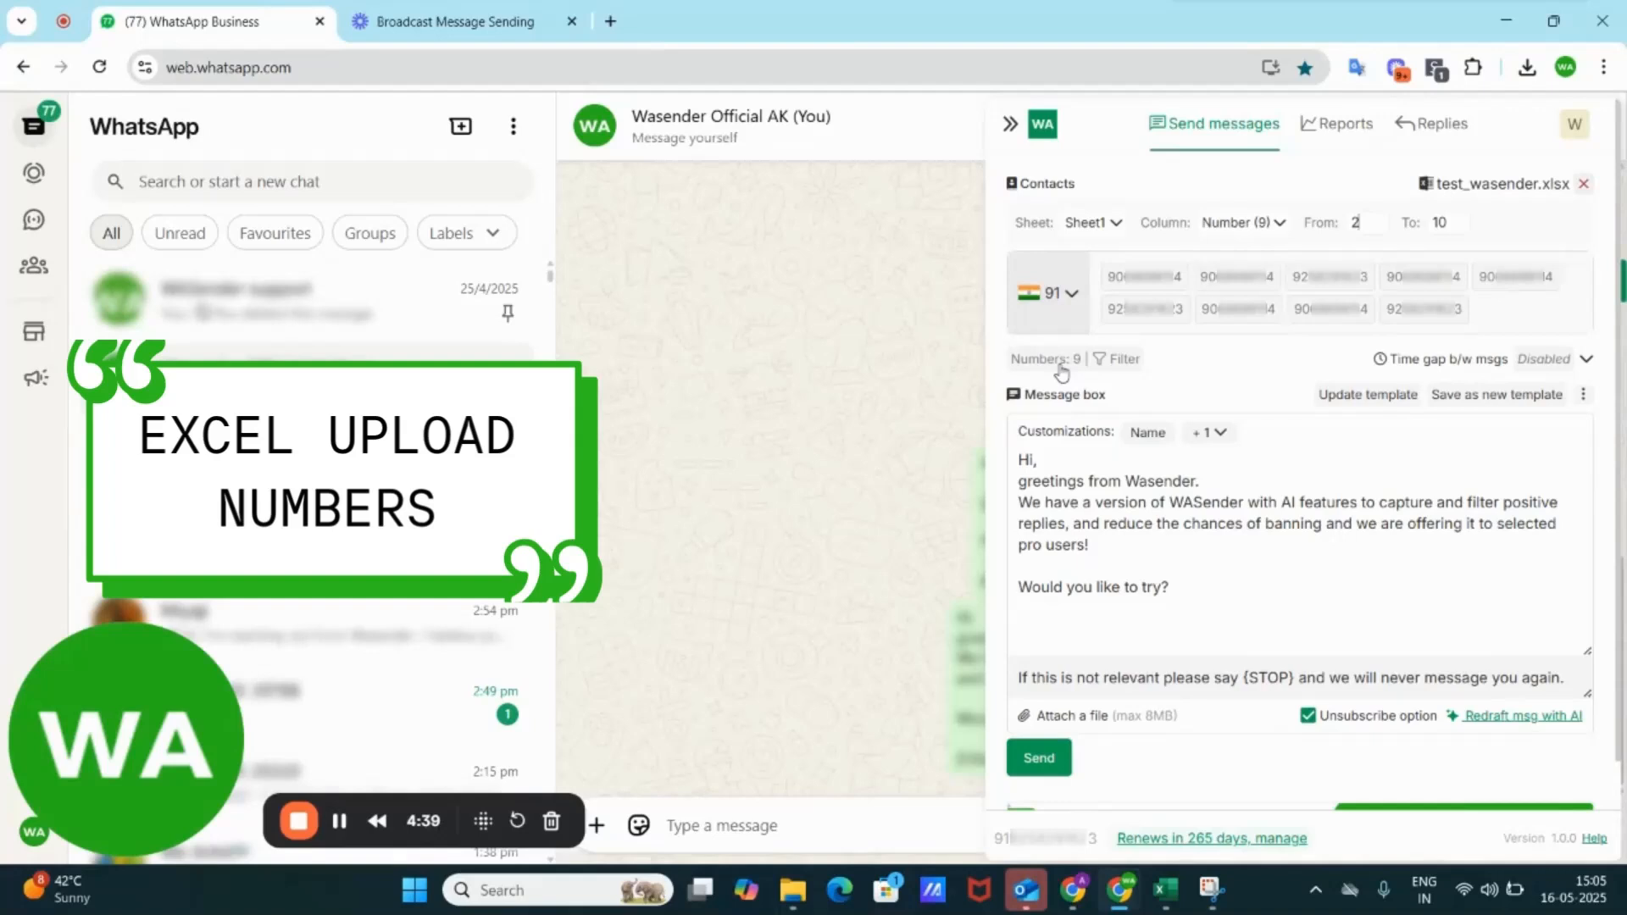
{"action": "mouse_move", "coordinate": [1460, 302]}
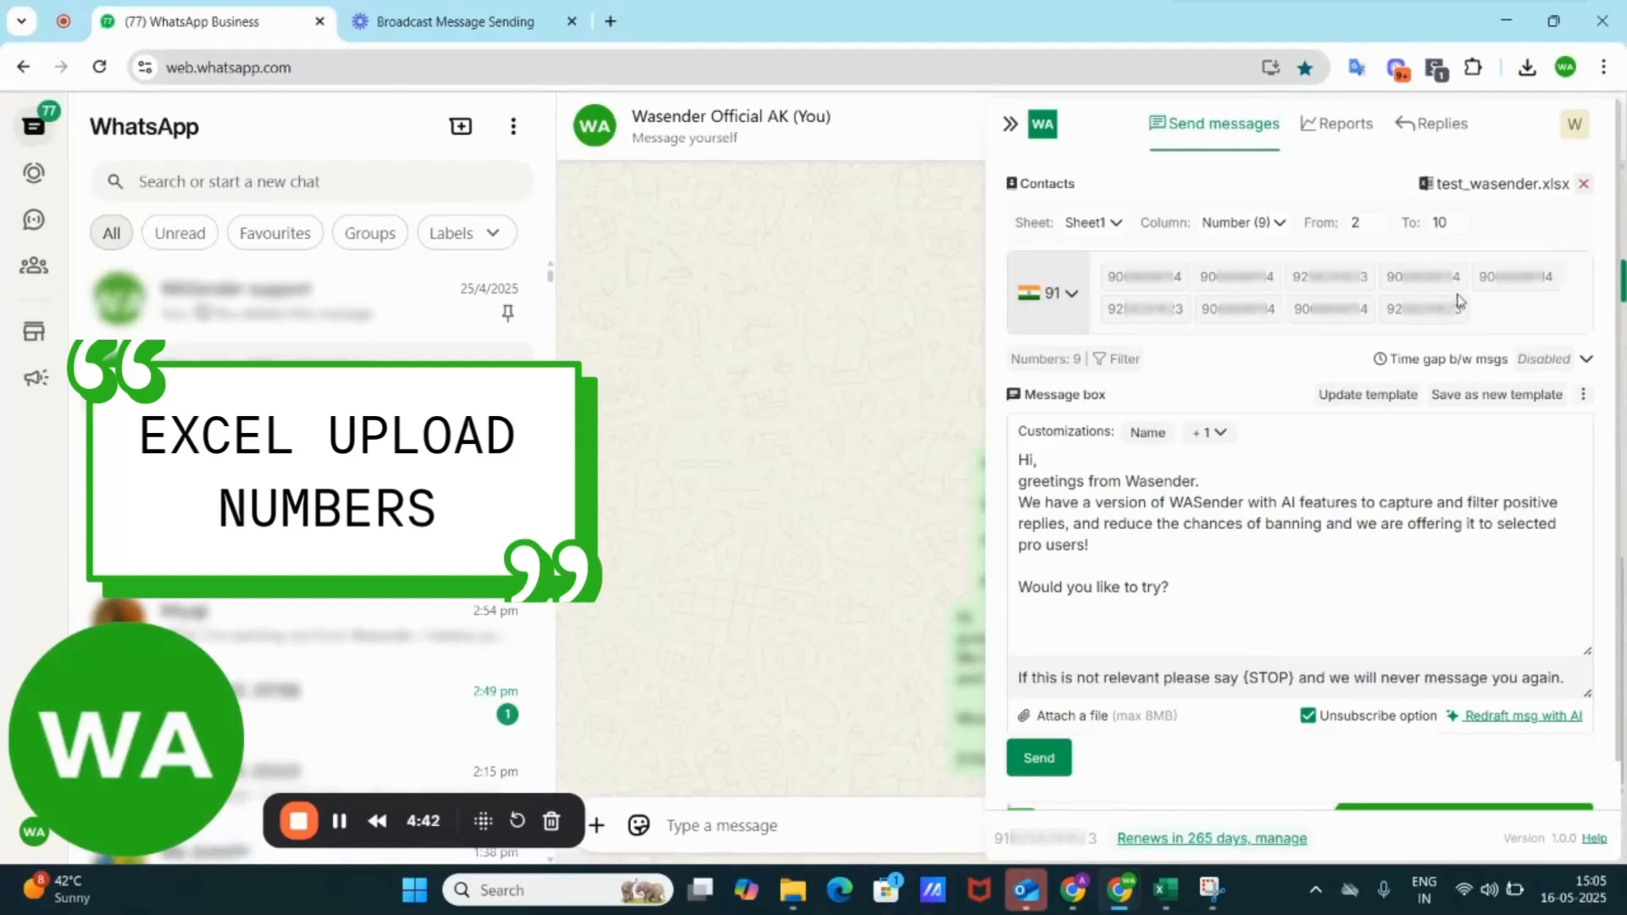
Clear the test_wasender.xlsx import and add one manually typed number as the sole contact
{"action": "left_click", "coordinate": [1585, 183]}
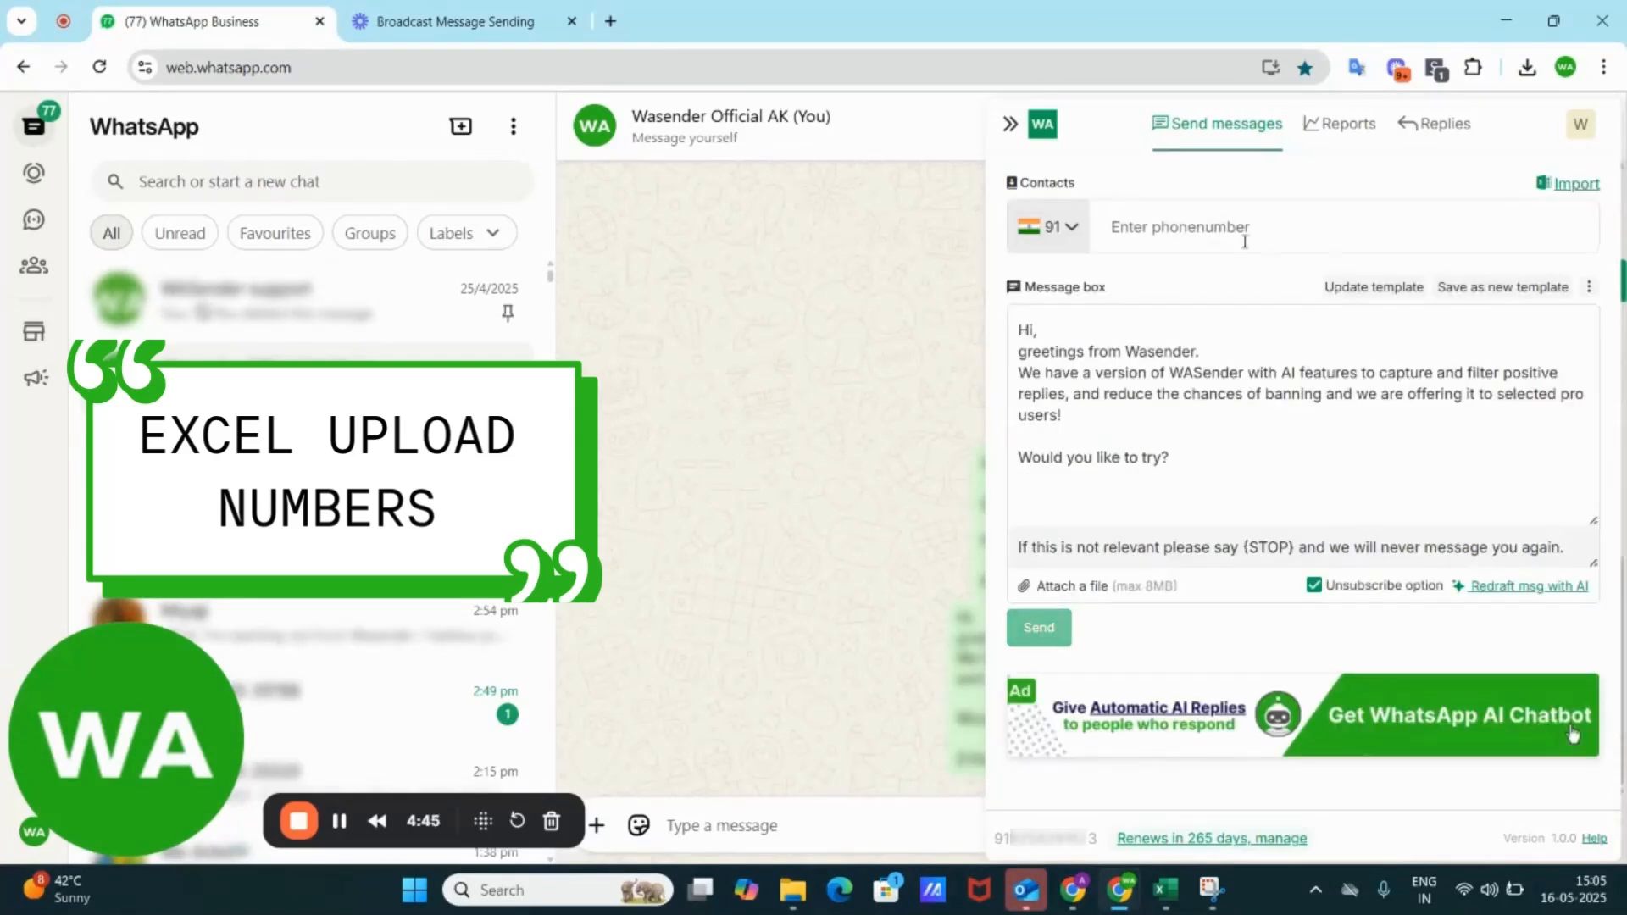
{"action": "type", "text": "90"}
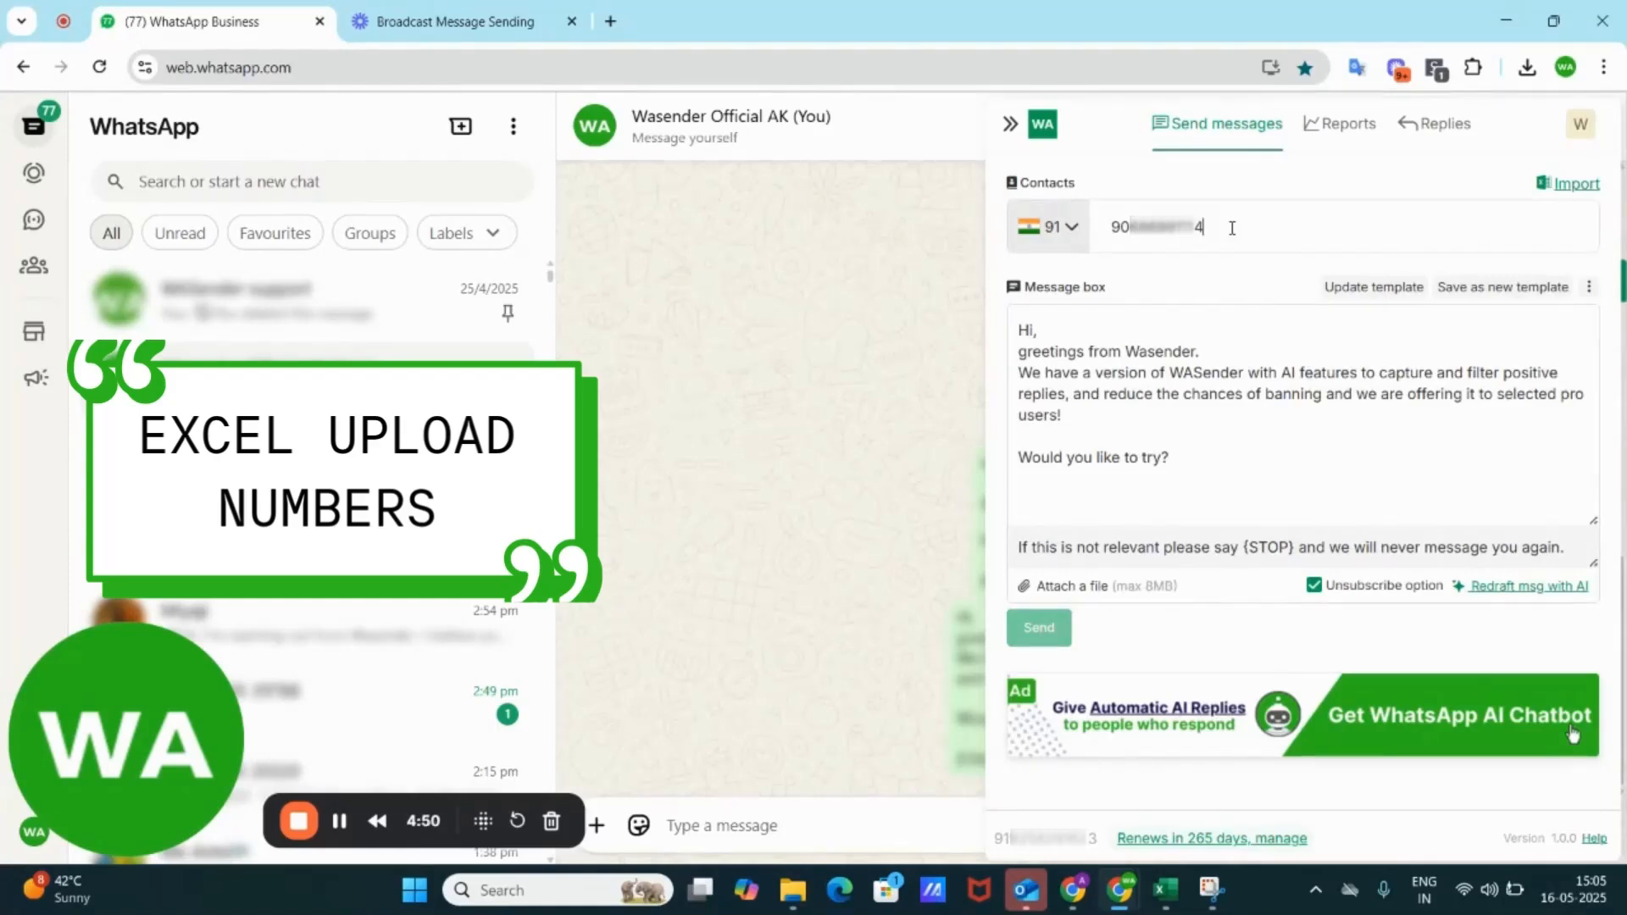
{"action": "key", "text": "Enter"}
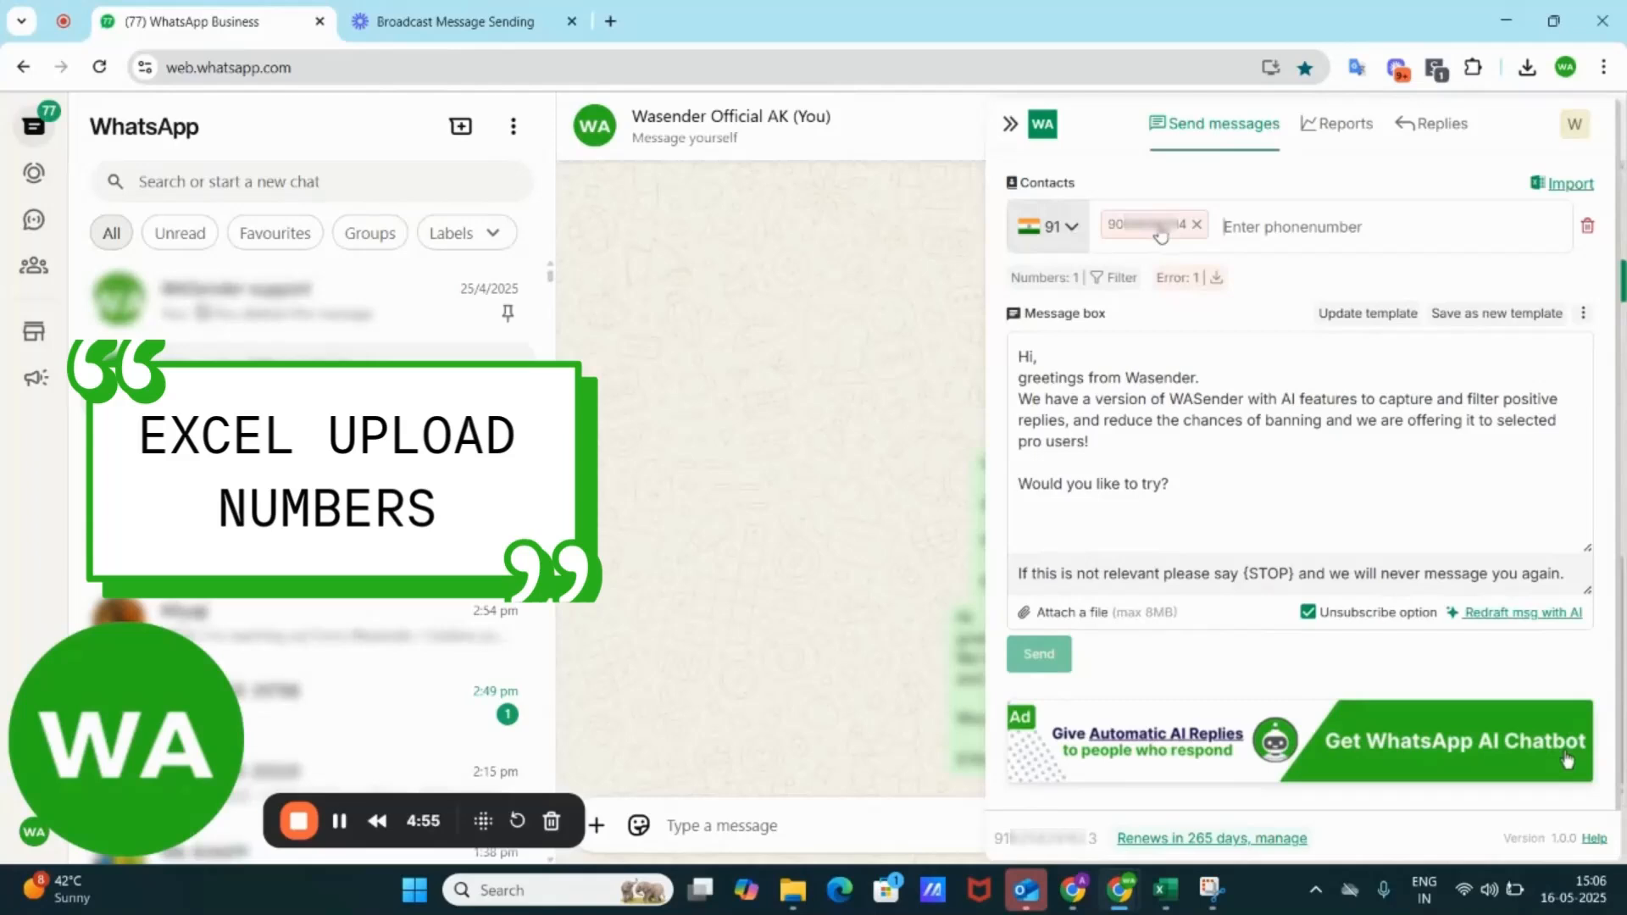
{"action": "mouse_move", "coordinate": [1198, 298]}
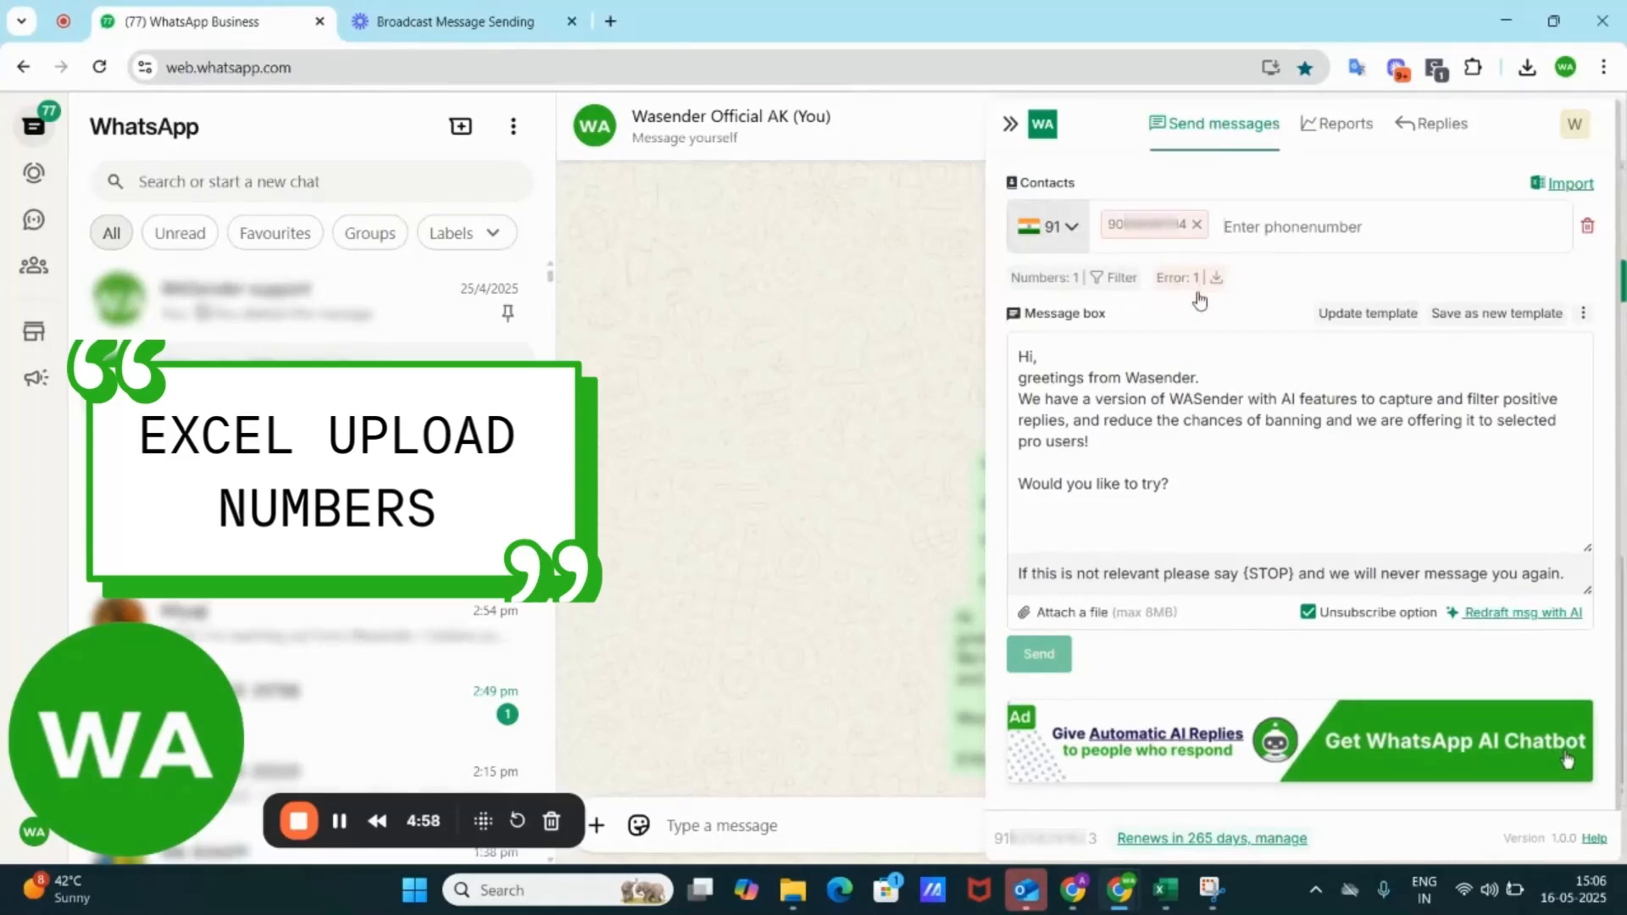